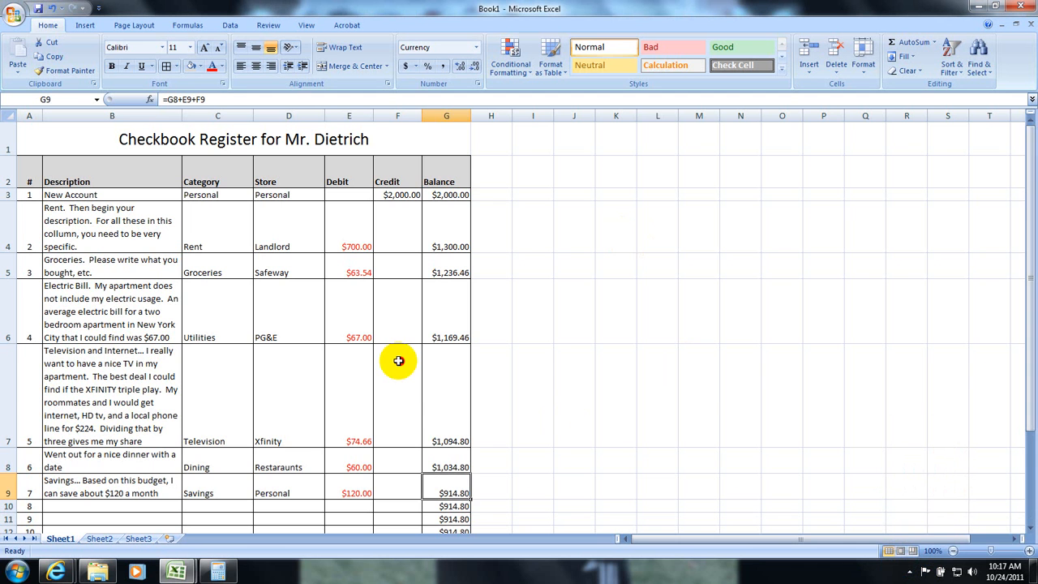
Step: Scroll through the register entries and select cells to review the sheet
scroll(down, 3)
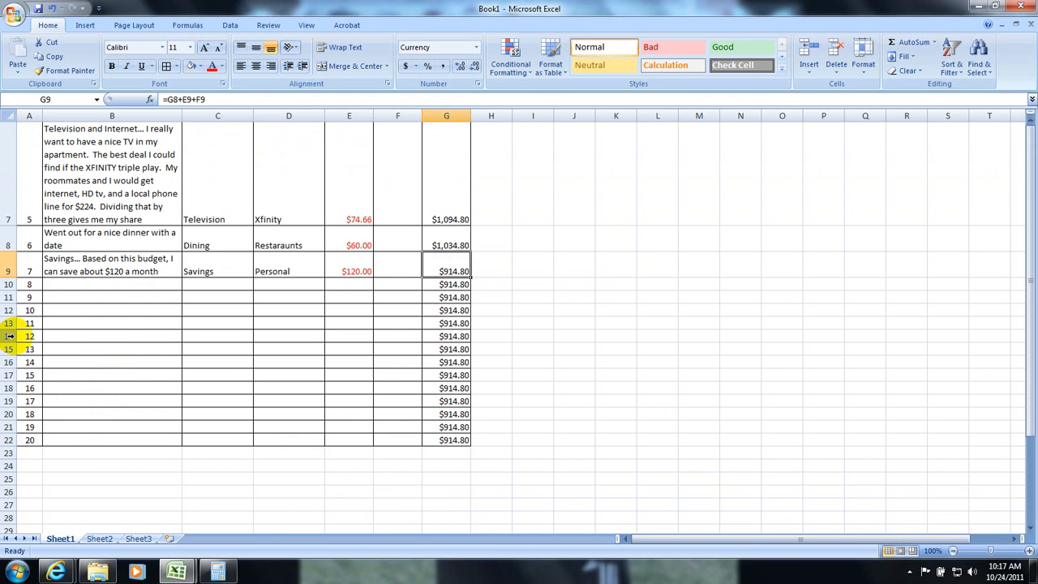
click(112, 310)
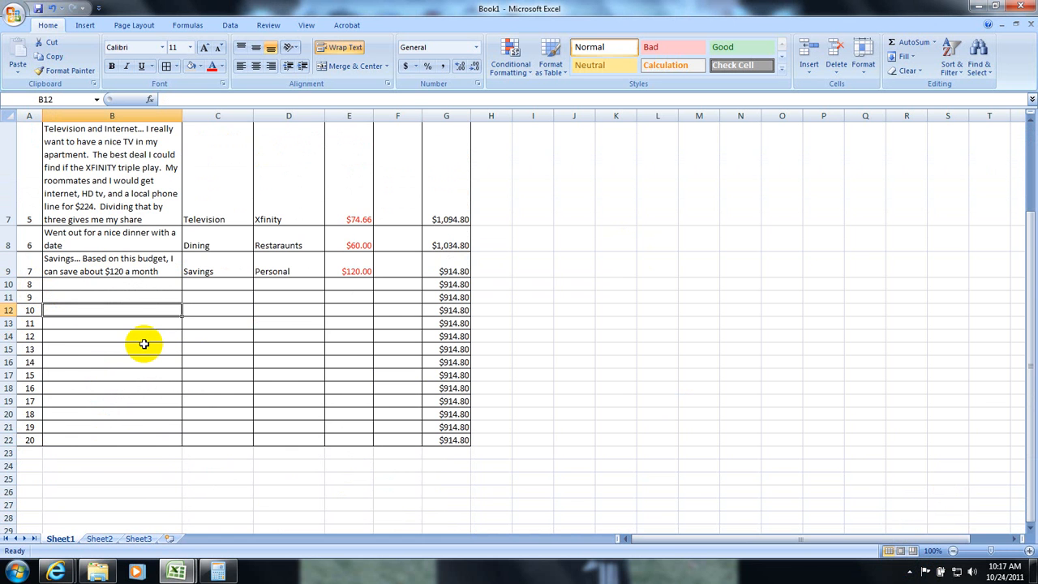
scroll(up, 3)
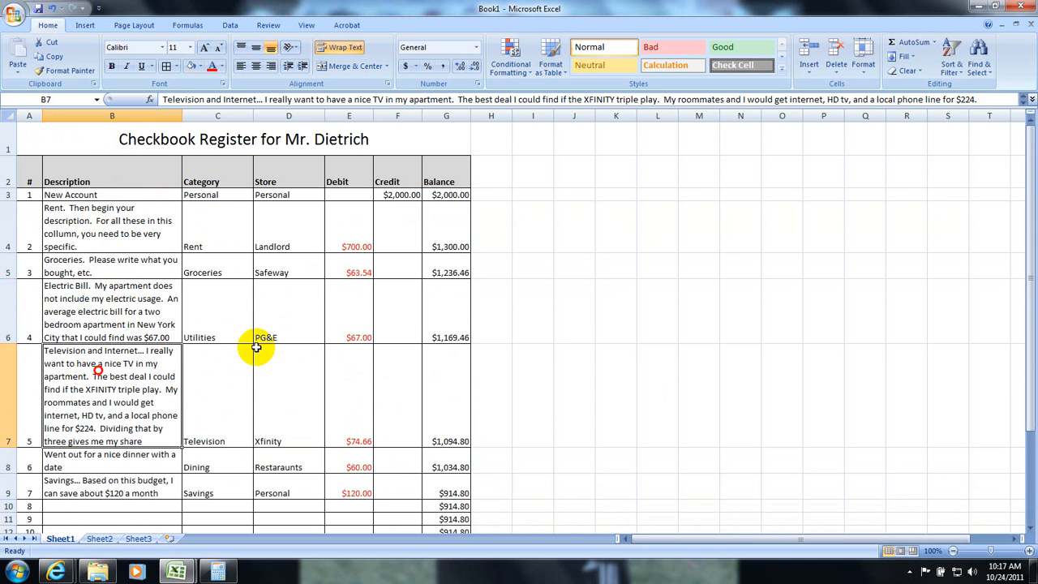
click(446, 236)
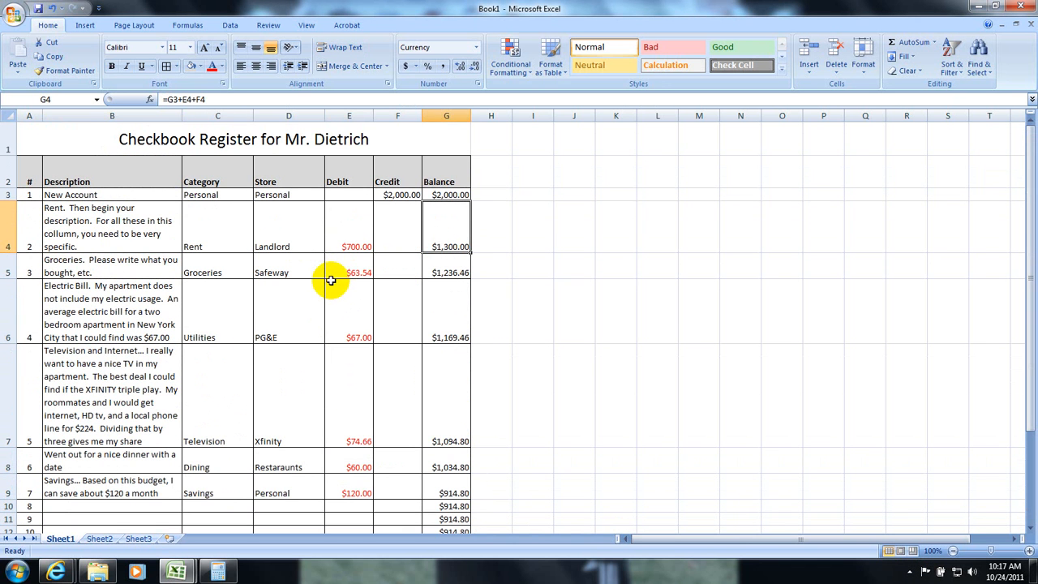
mouse_move(325, 272)
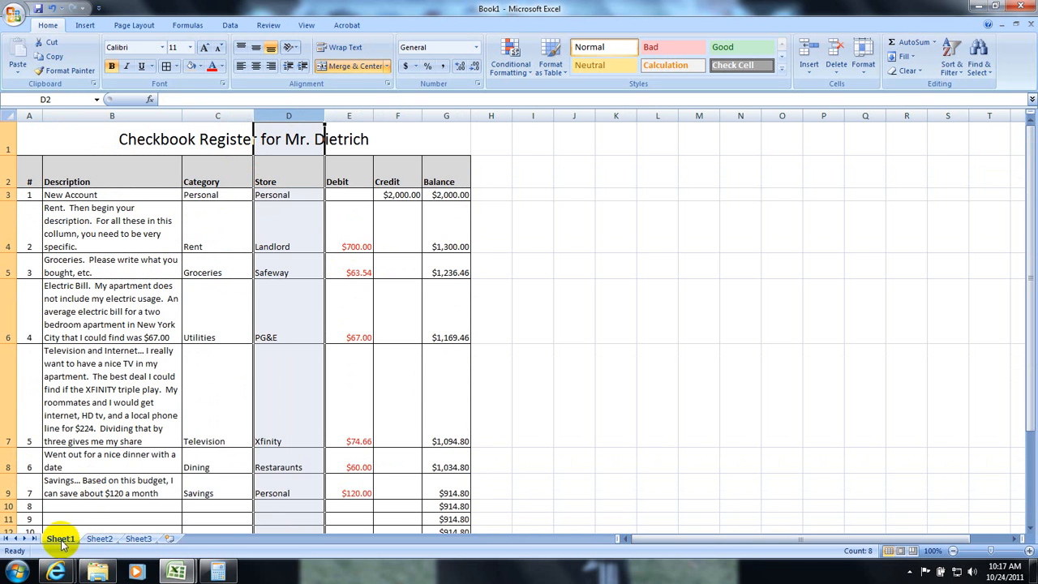
Step: Rename the first sheet Register and the second Categories, and delete Sheet3
click(112, 486)
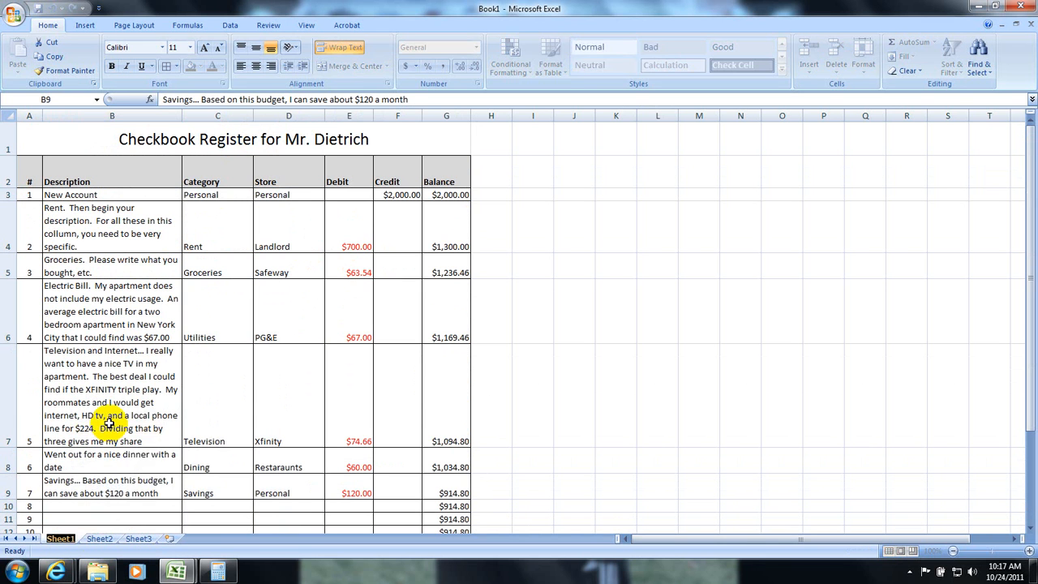
double_click(62, 539)
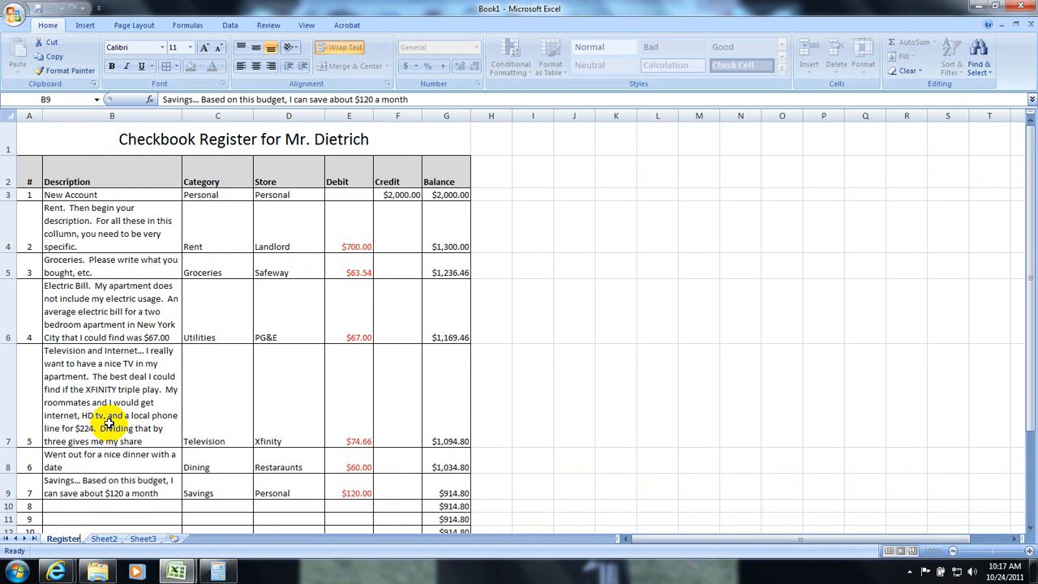
click(104, 539)
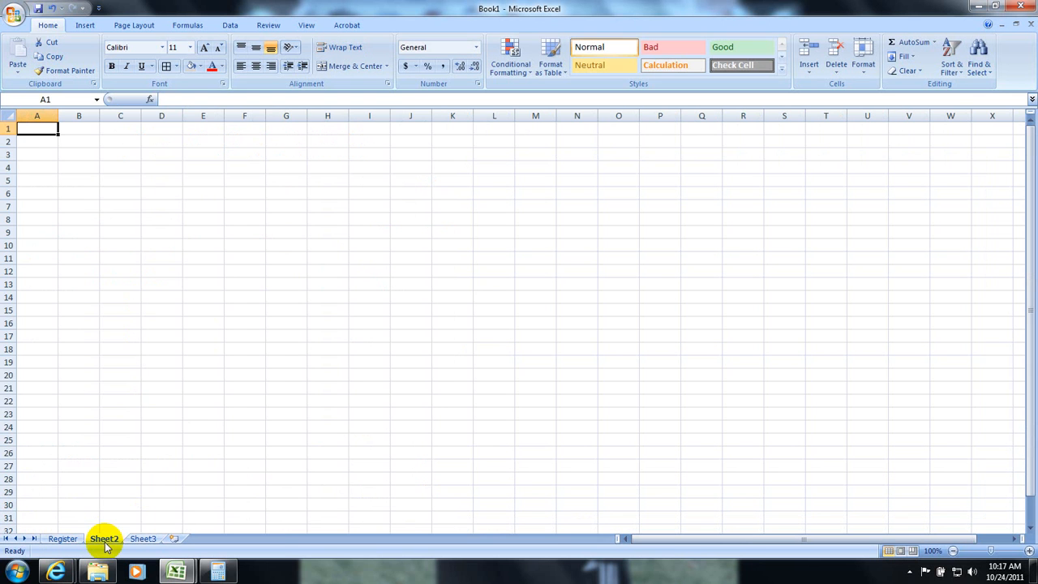
right_click(104, 538)
text(Categories)
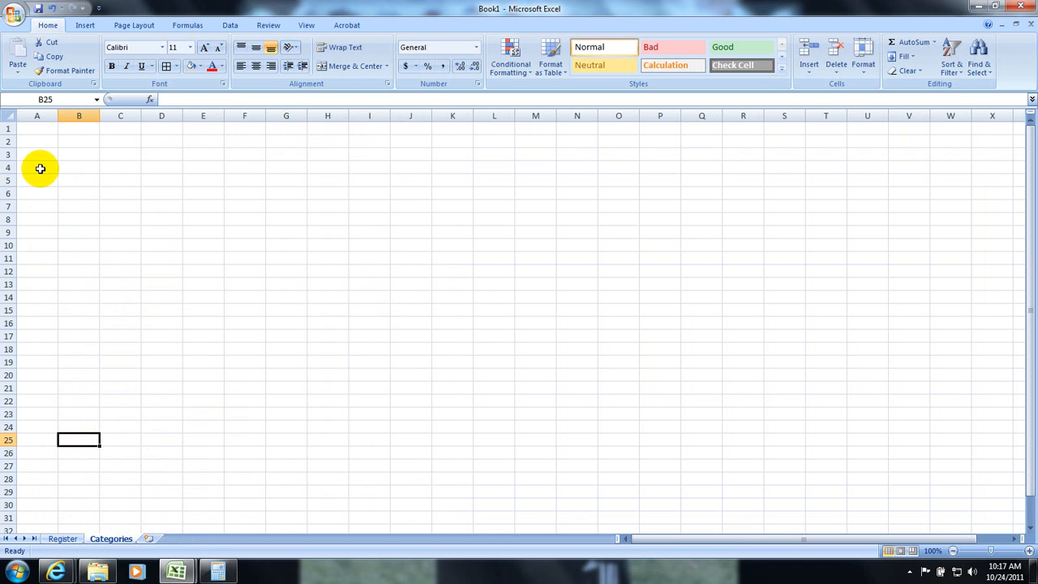
Step: Enter CATEGORIES in A3 and STORES in A20 on Categories, then return to Register
click(36, 154)
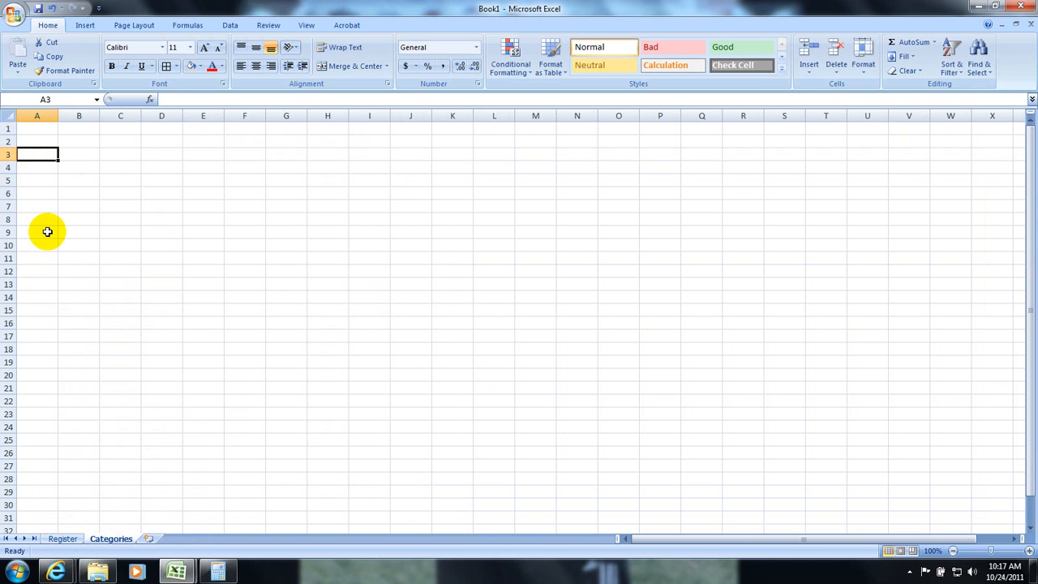
text(CATEGORIES)
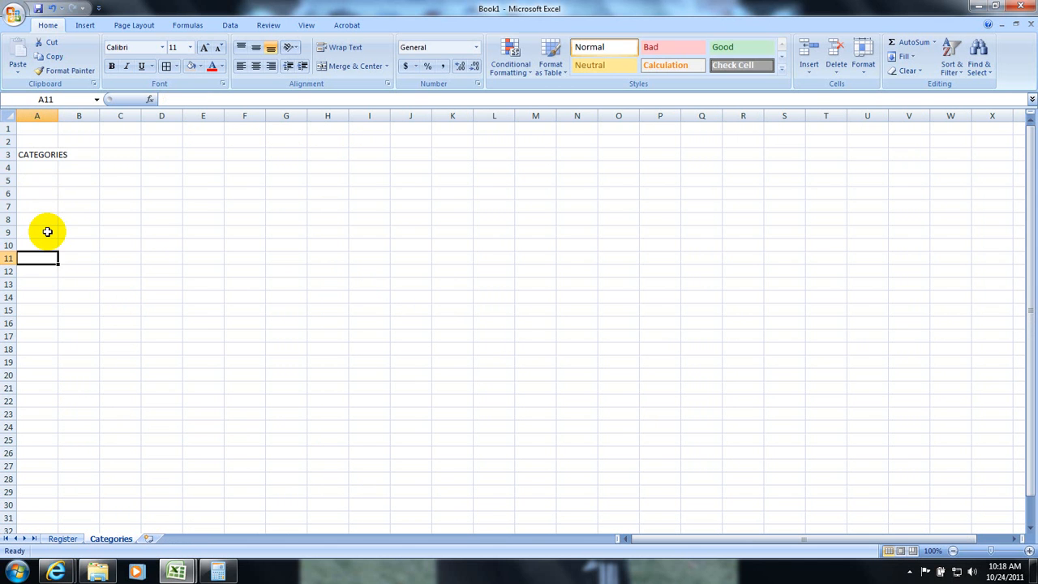
click(36, 373)
text(STORES)
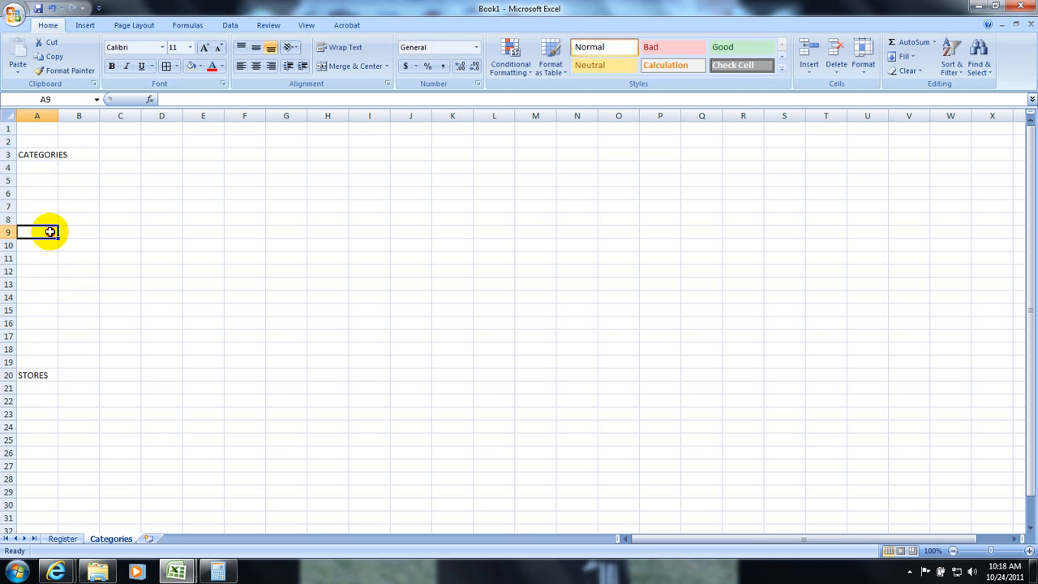
click(62, 539)
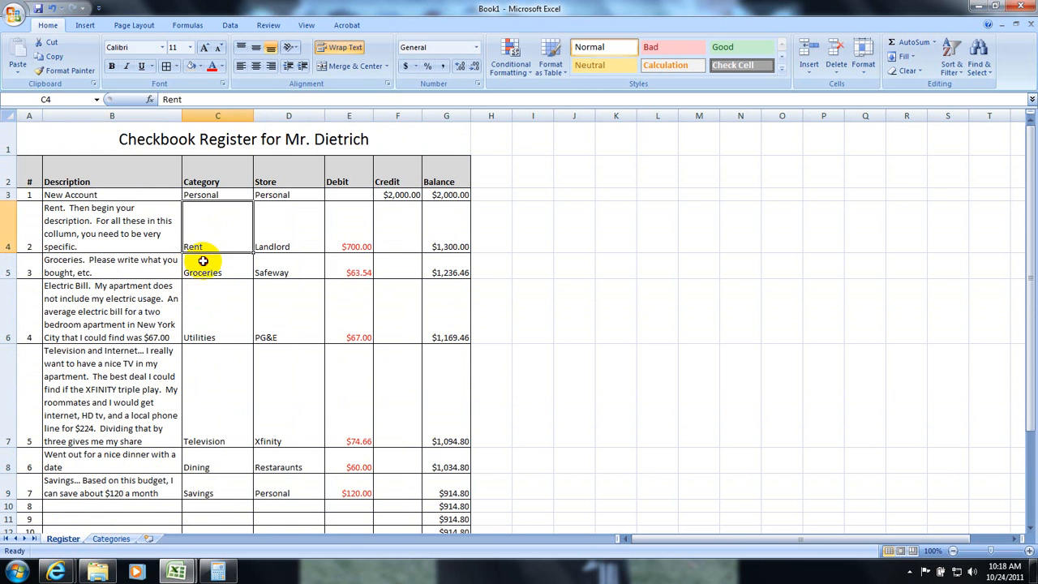
Step: Copy the six categories from Register C4:C9 to A4 and the six stores from D4:D9 to A21
drag(217, 246, 218, 493)
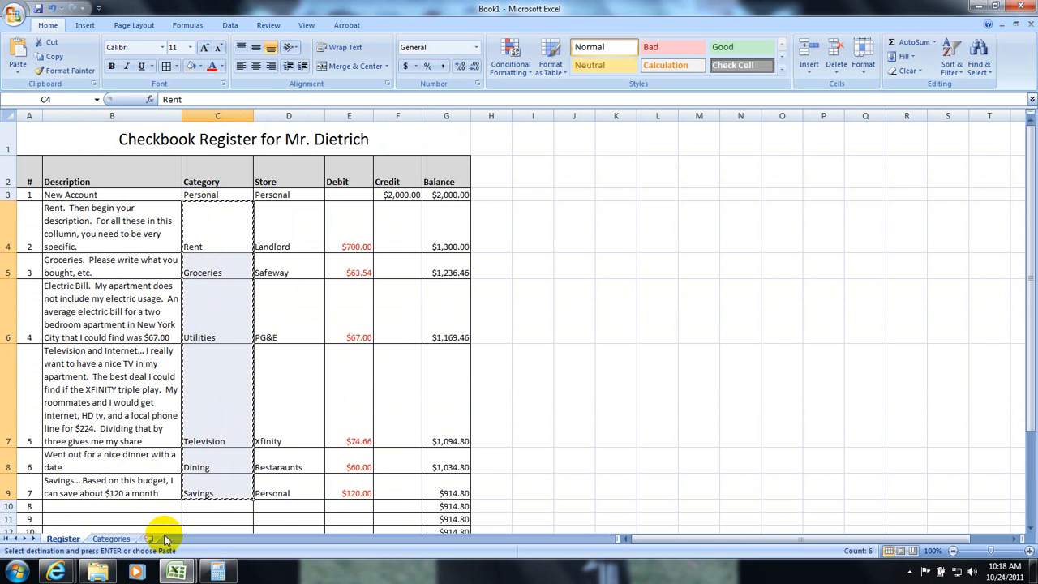
click(110, 538)
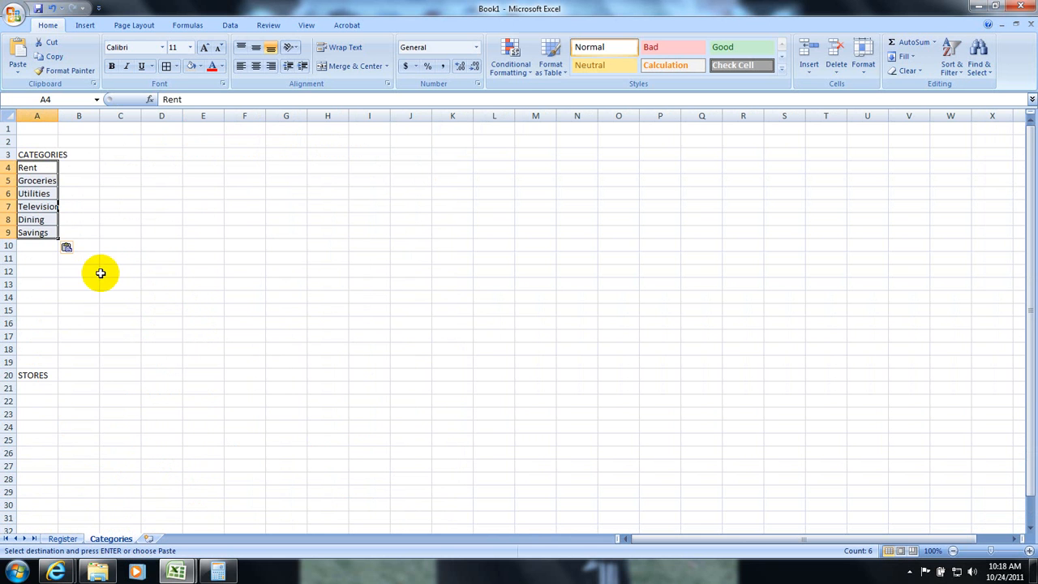
click(61, 539)
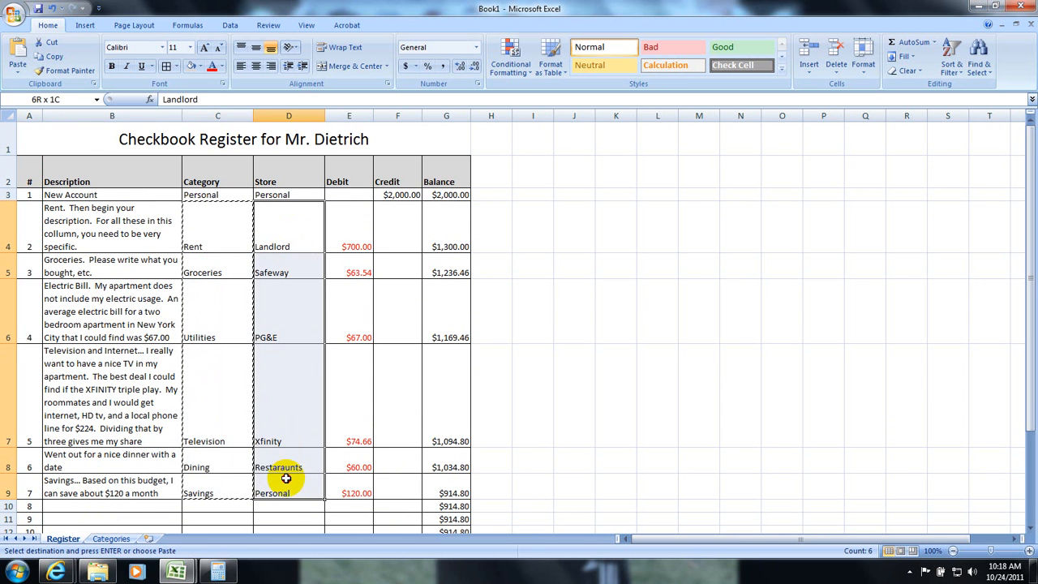
click(198, 493)
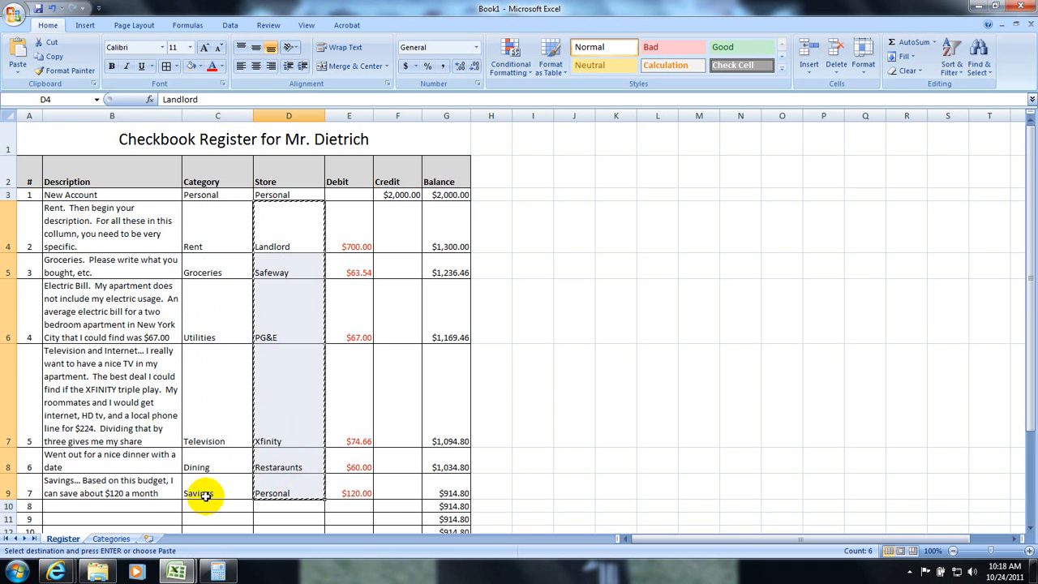
click(111, 539)
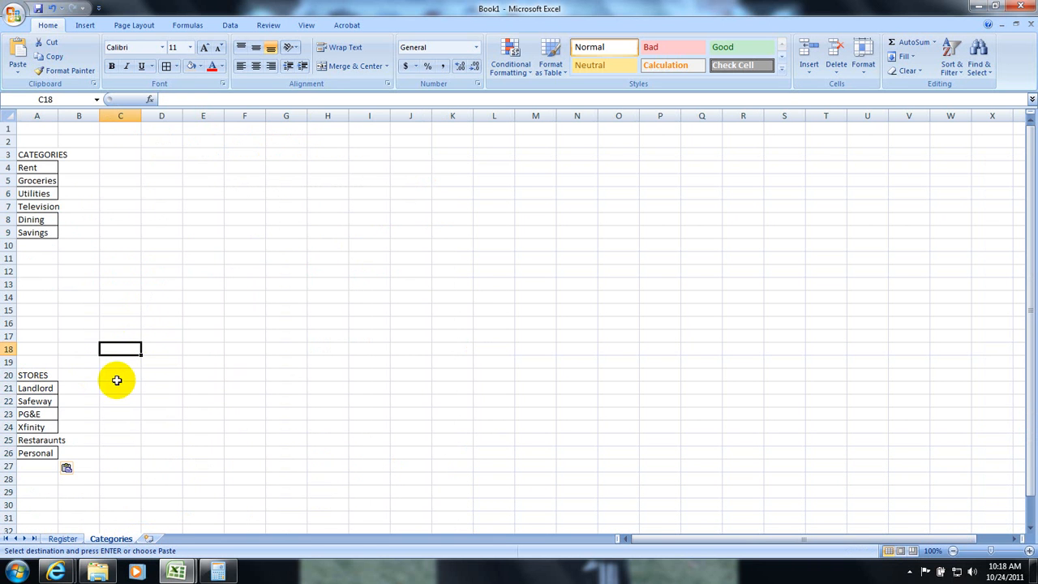
mouse_move(39, 258)
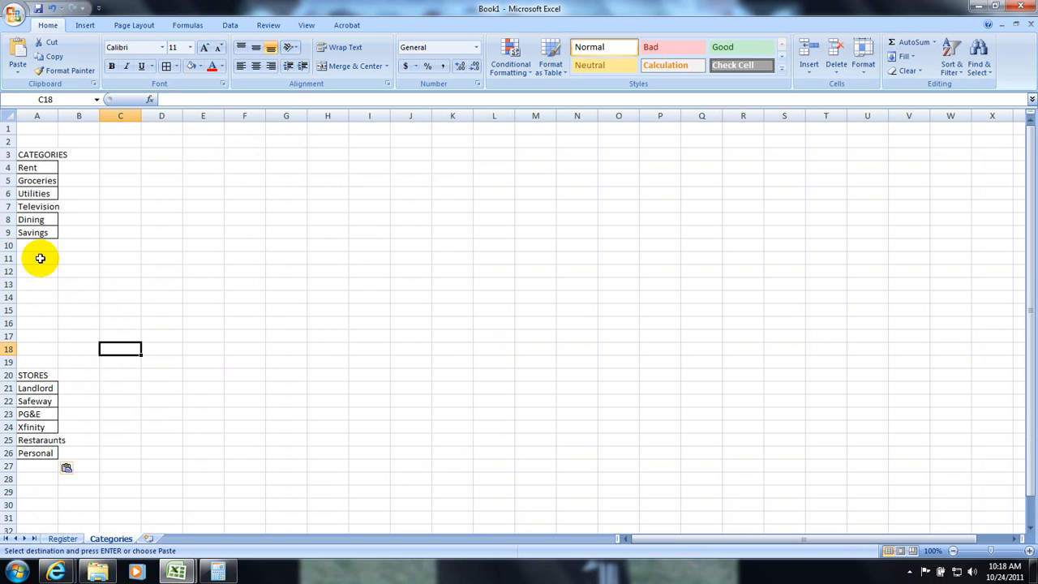
mouse_move(56, 266)
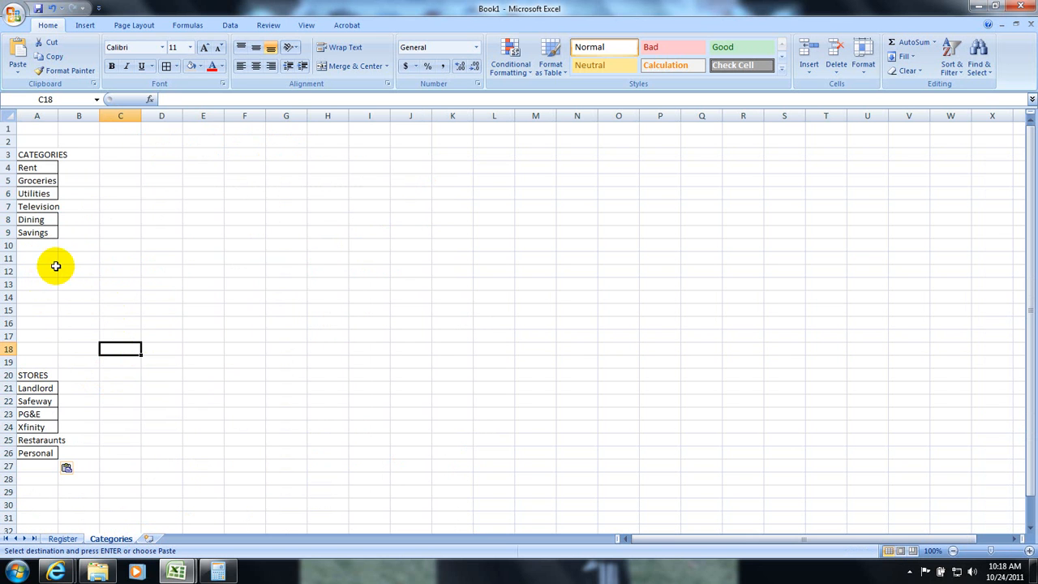
mouse_move(46, 269)
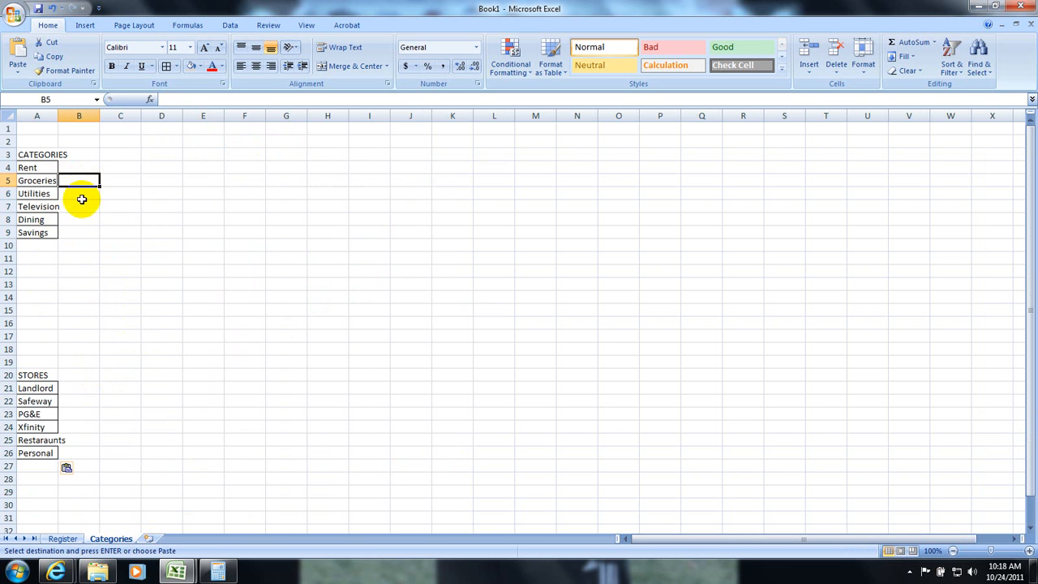
Step: Add a Register entry: Groceries for week 2, category Groceries, store Safeway, debit -54.23
click(61, 539)
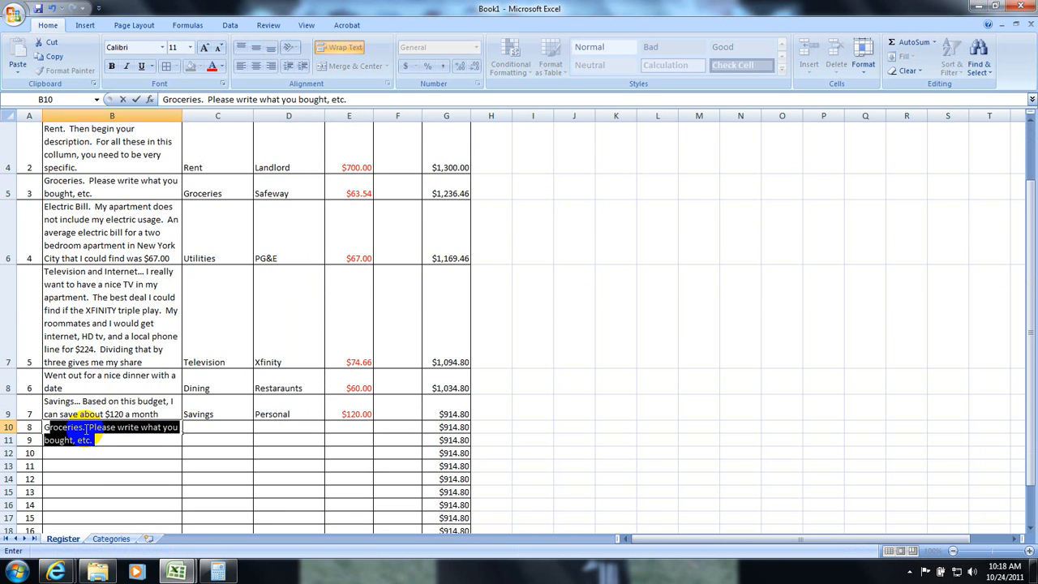
text(Groceries for week 2)
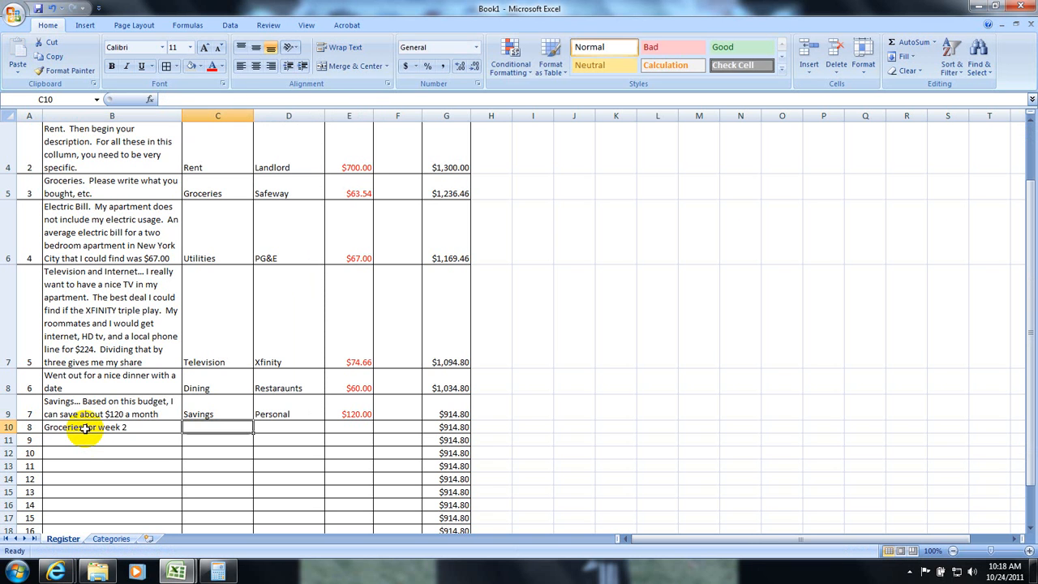
text(Groceries)
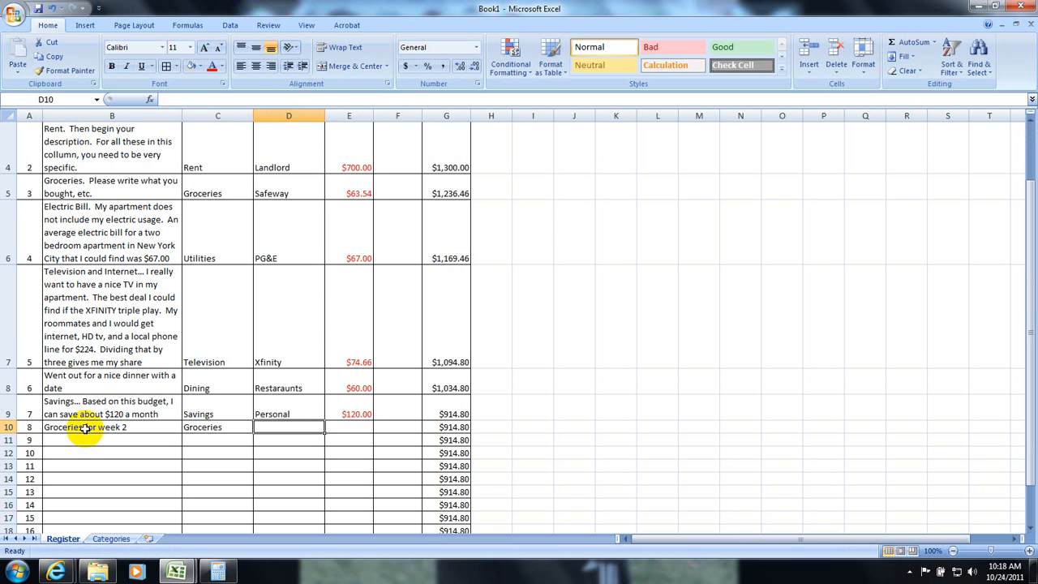
text(Safeway)
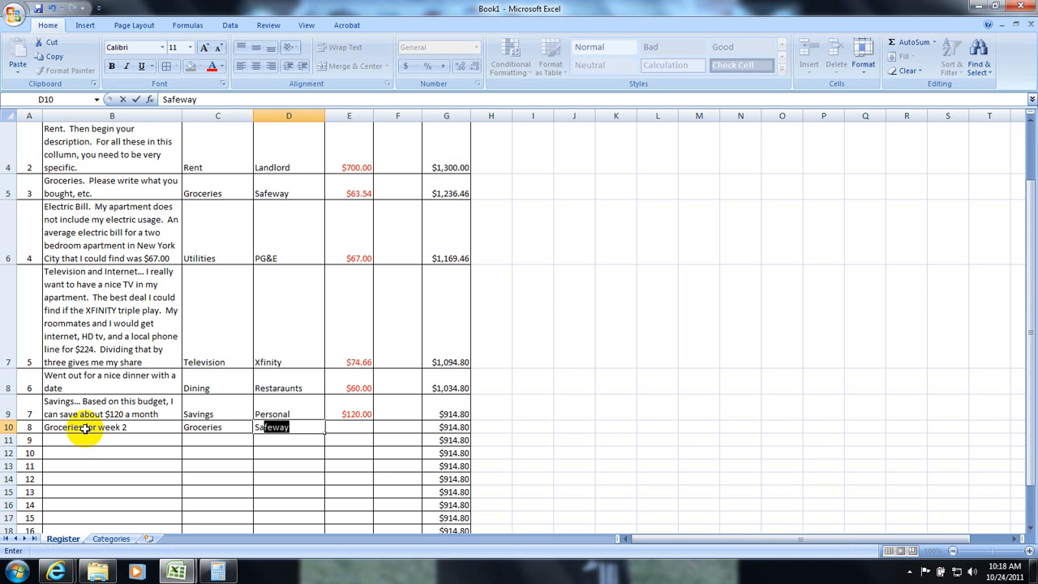
text(5)
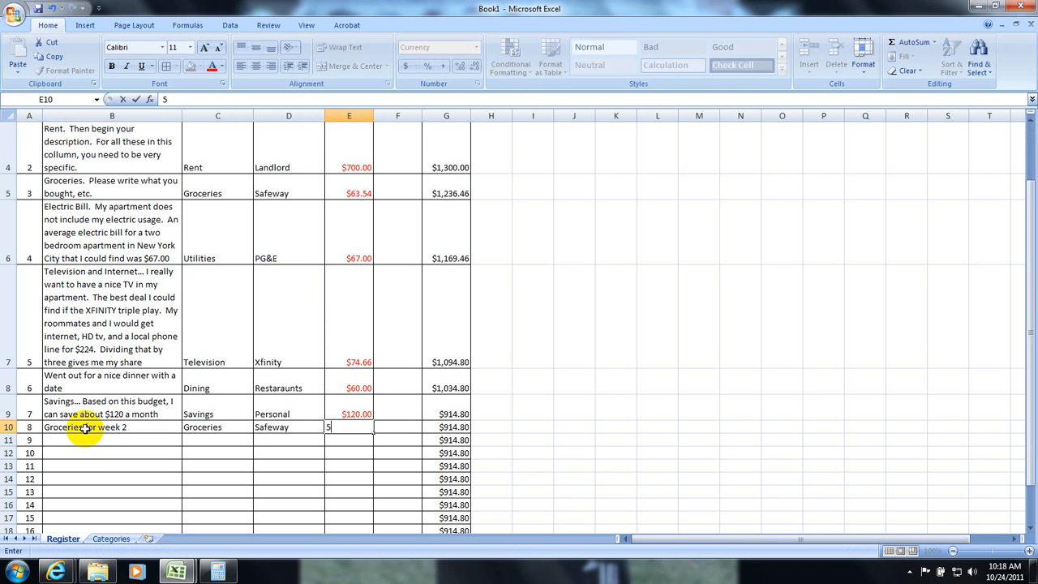
text(-54.23)
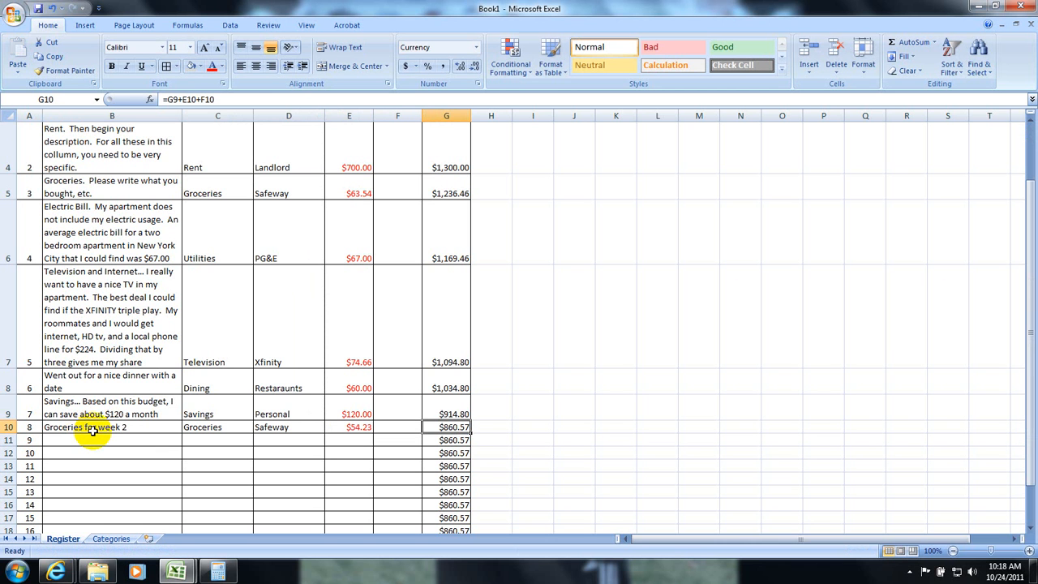
click(202, 428)
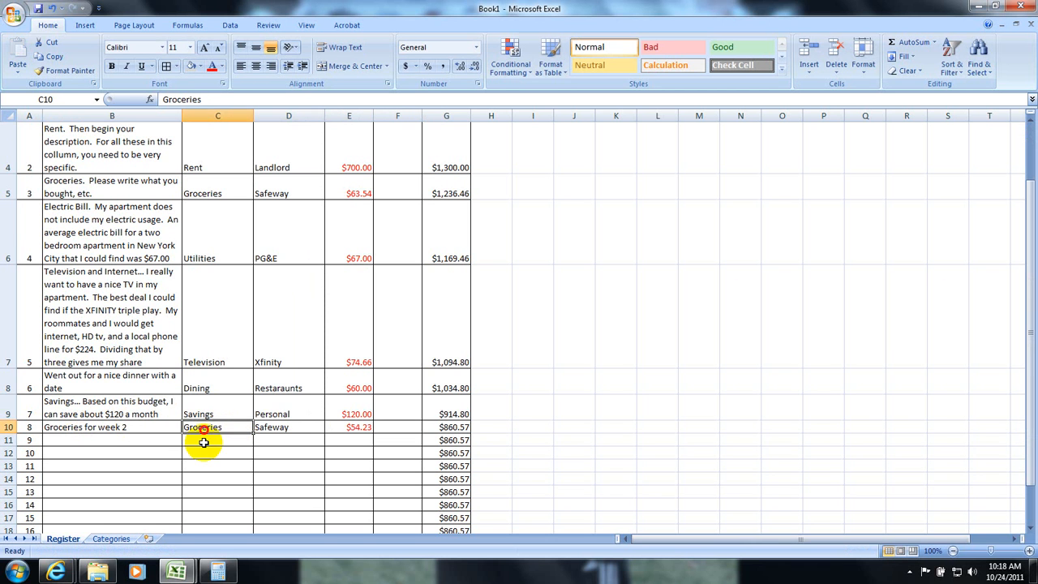
click(110, 538)
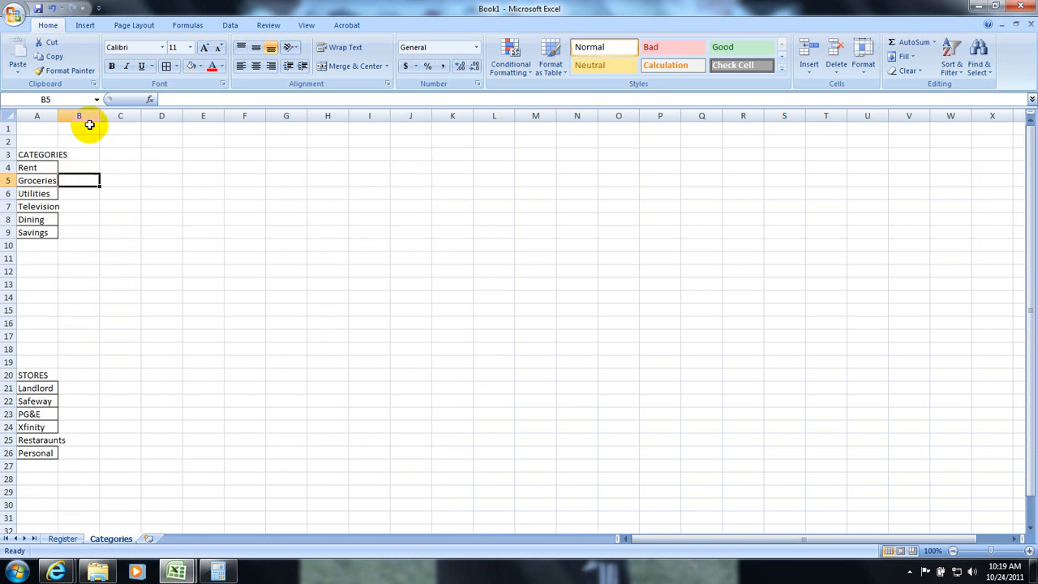
Step: Format columns B:H as Currency with two decimals, $ and a negative-number style
click(120, 116)
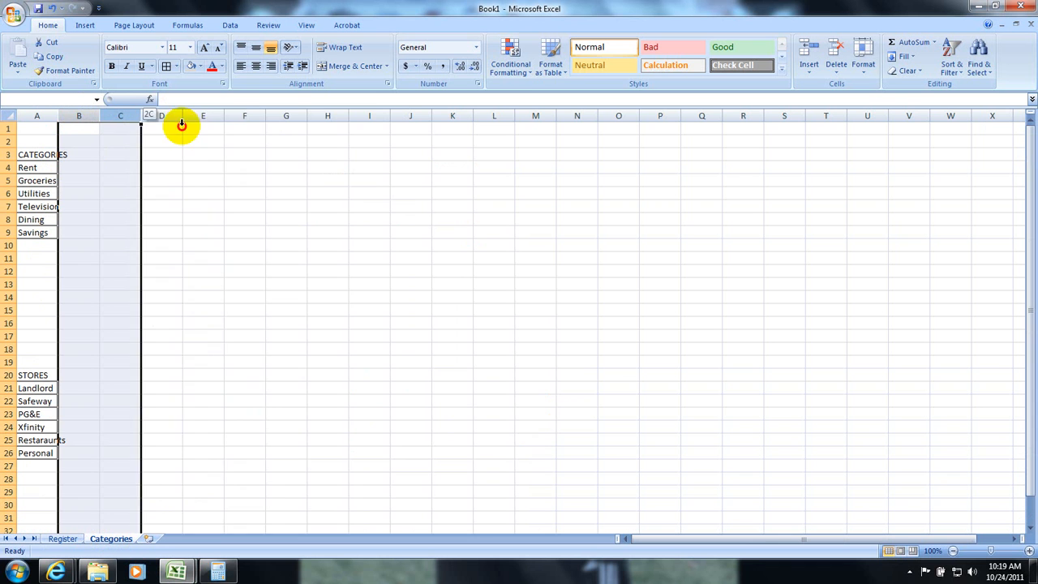
right_click(369, 115)
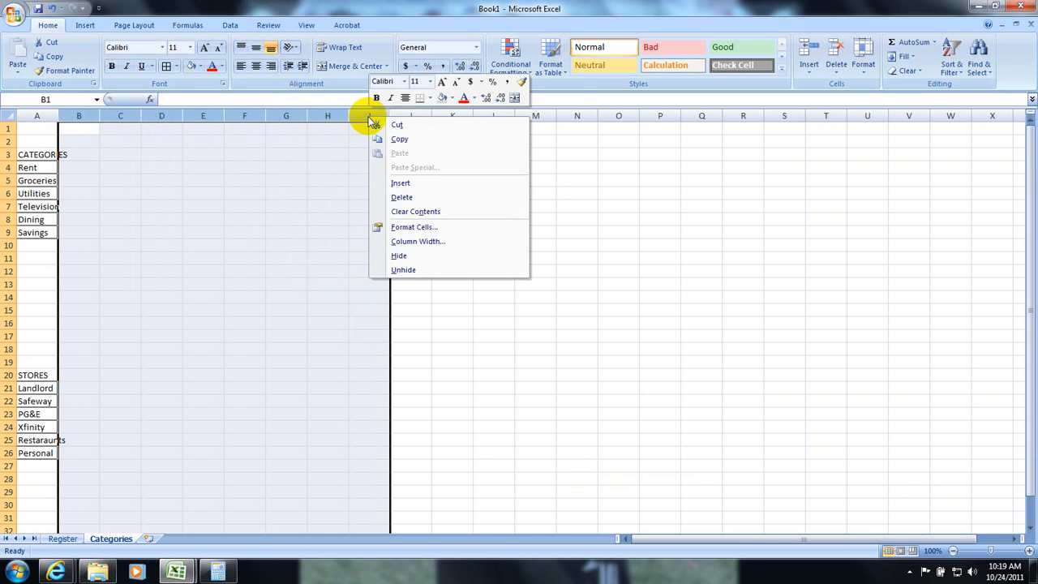
click(414, 227)
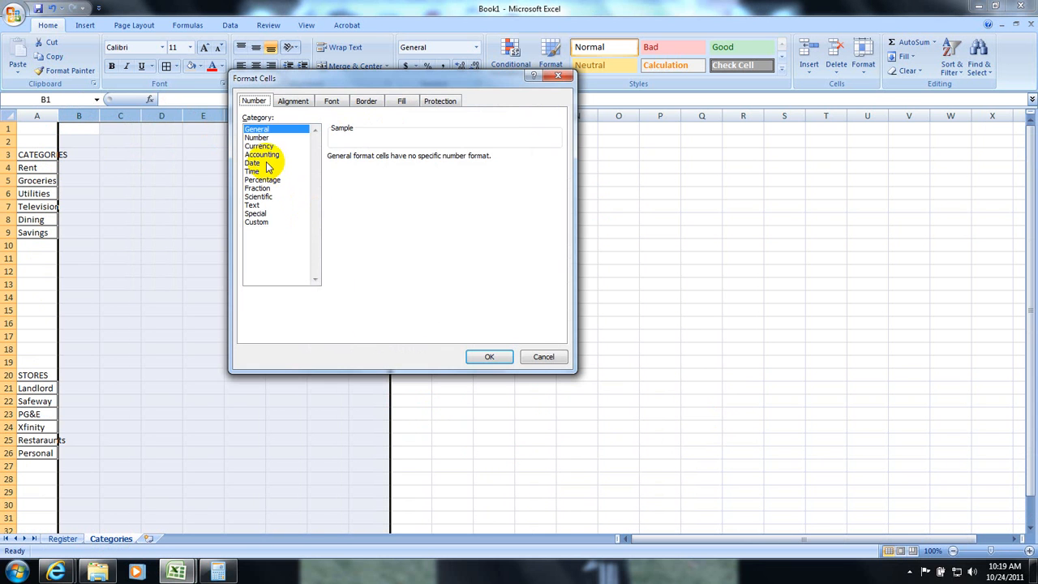
click(259, 146)
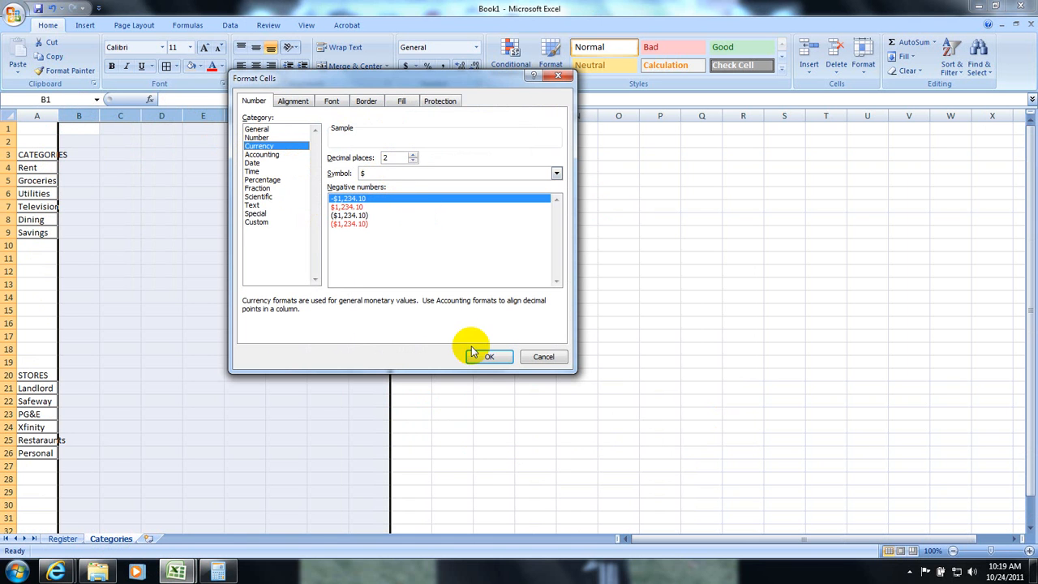
click(349, 207)
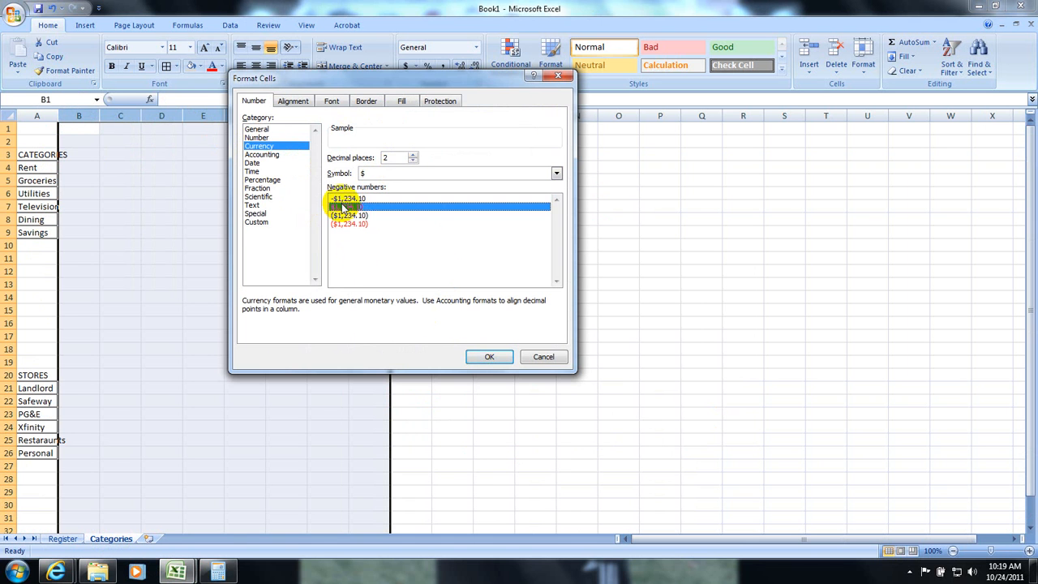
Step: Apply the format and enter Rent $700.00, Groceries $63.54 and Utilities $67.00, checking Register
click(490, 356)
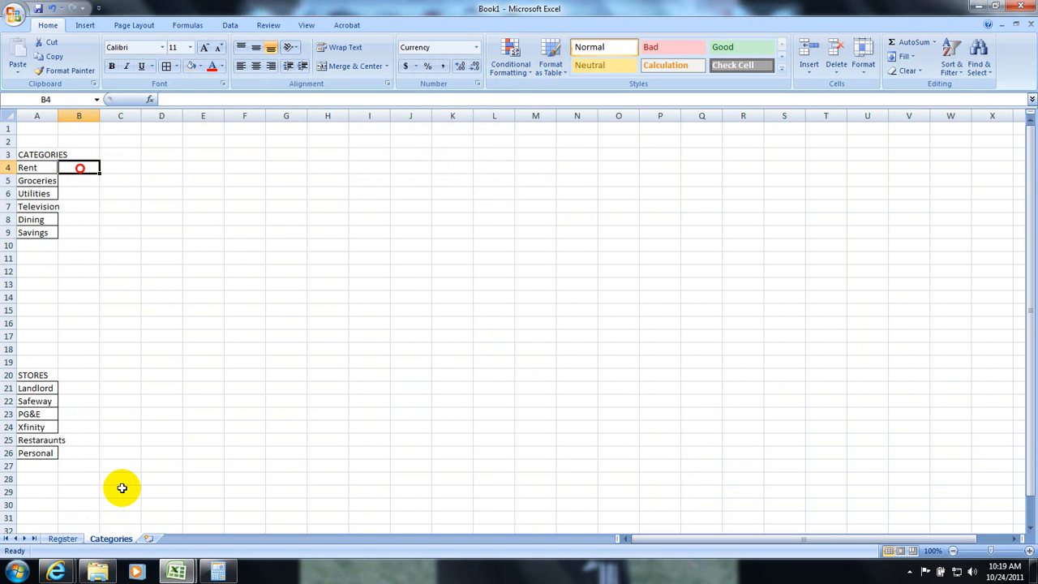
click(62, 538)
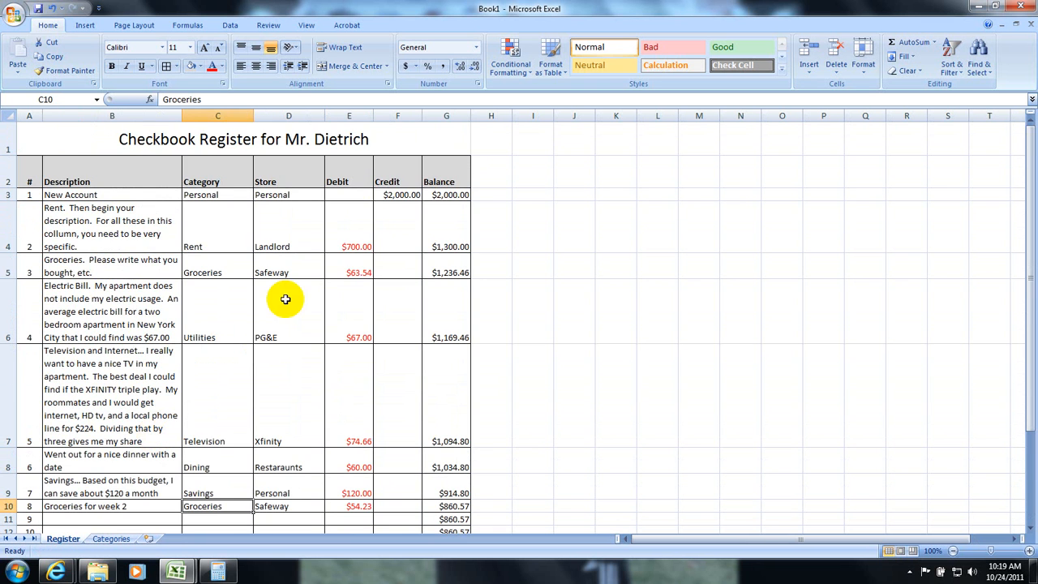
click(111, 539)
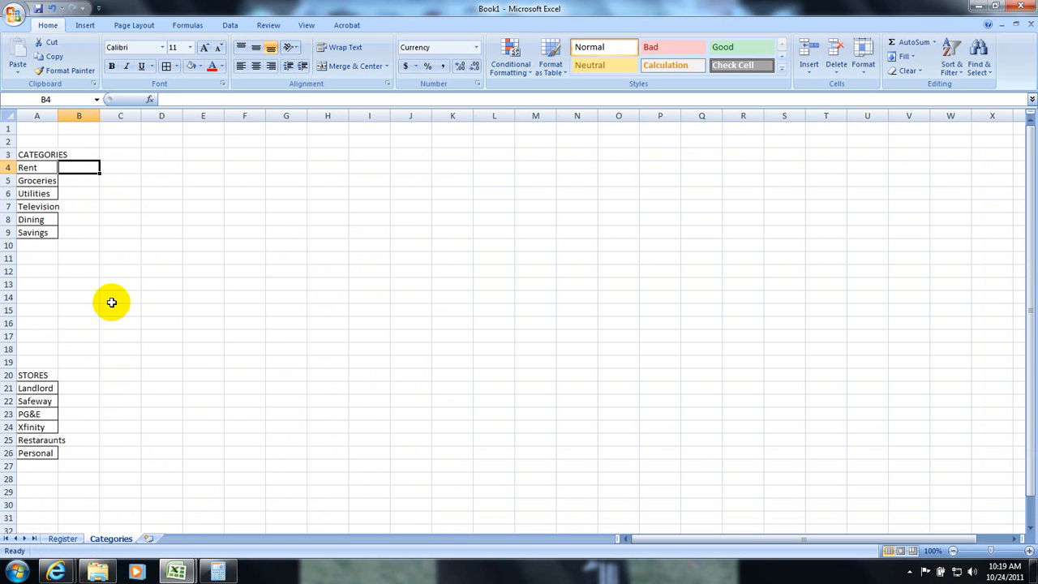
text(700.00)
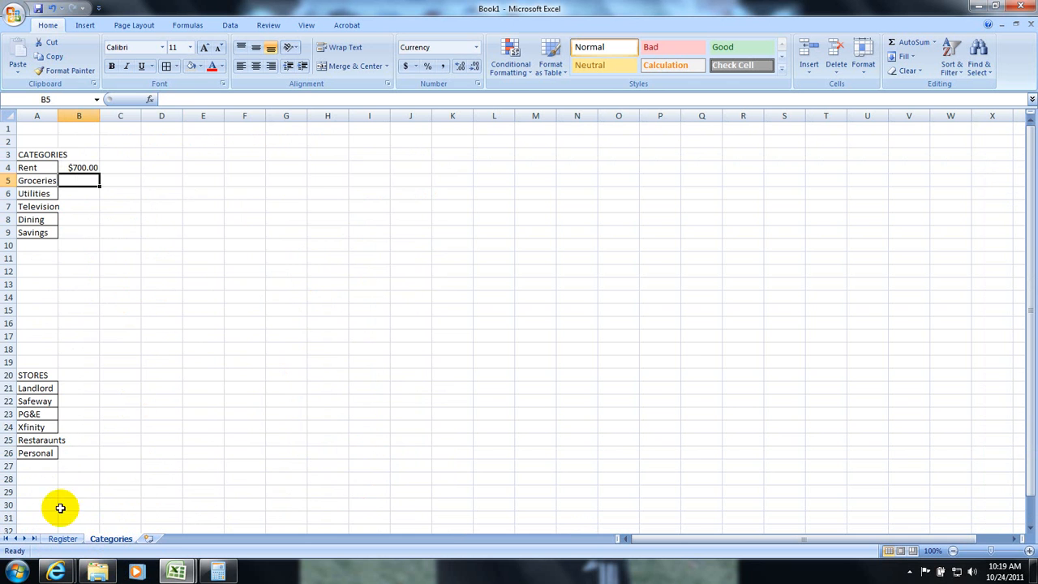
click(62, 538)
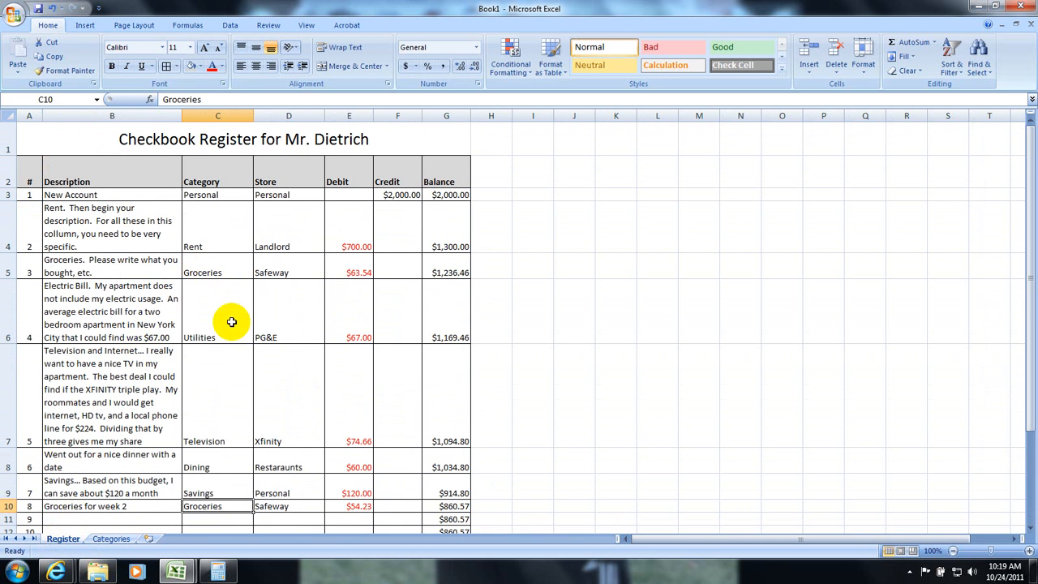
click(110, 539)
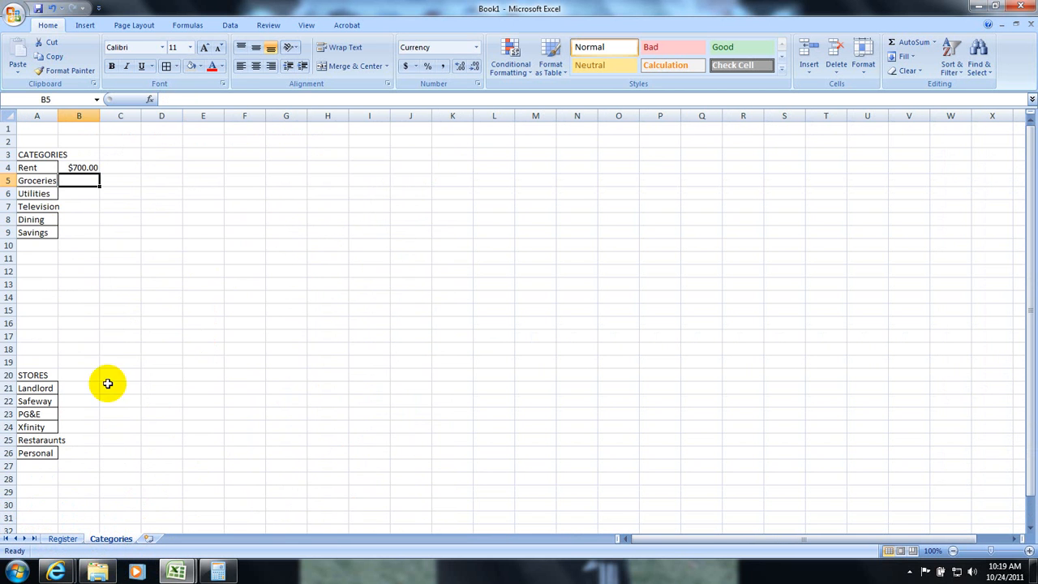
text(63.54)
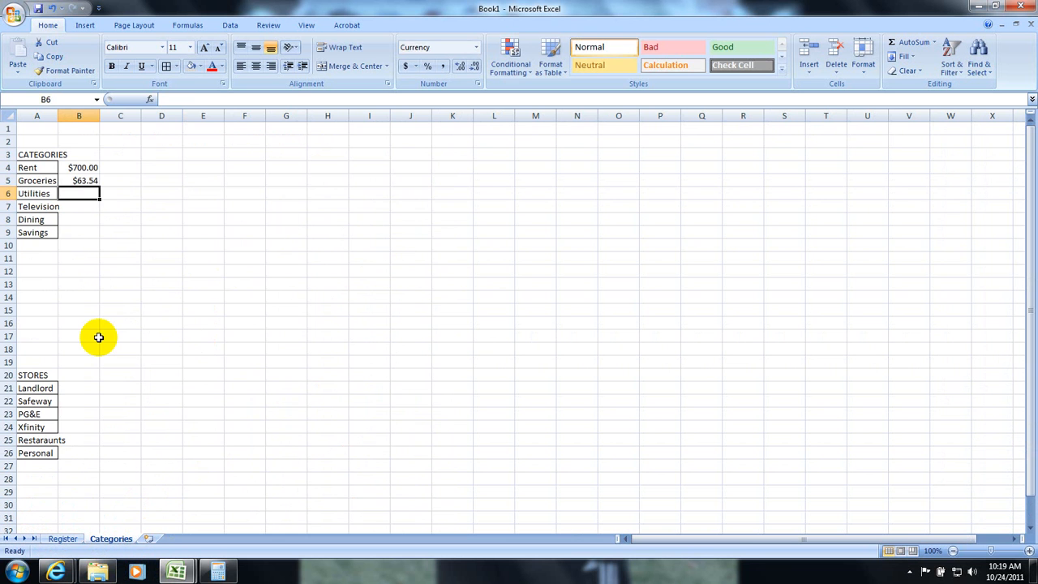
click(62, 538)
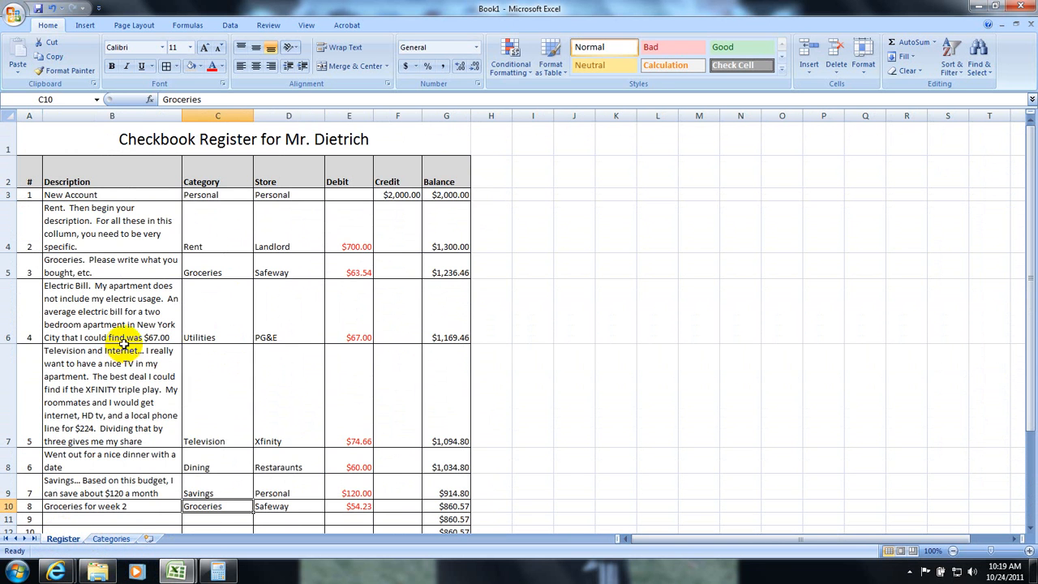
click(110, 539)
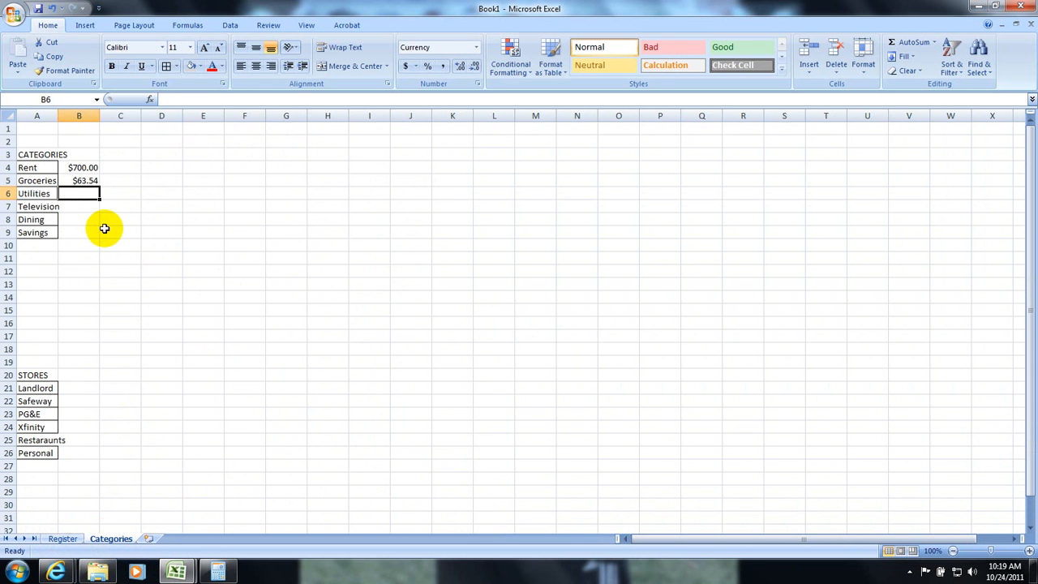
text(67)
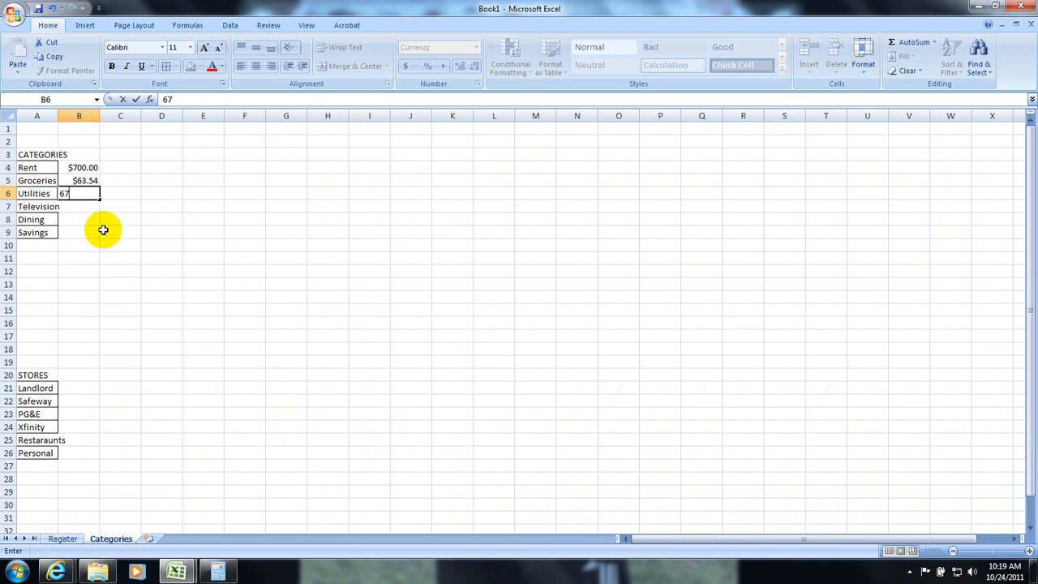
key(Enter)
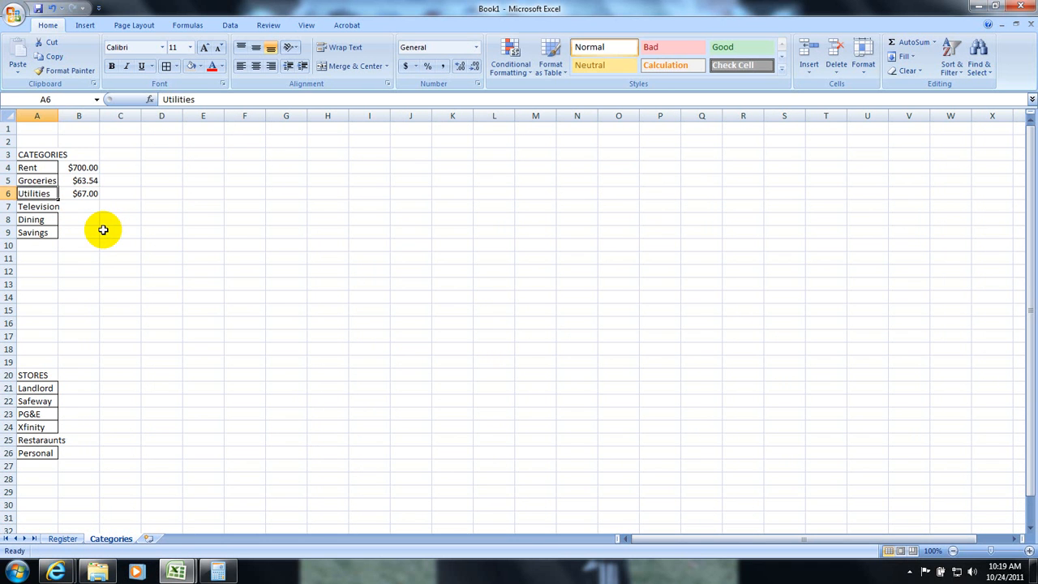
Step: Enter Television $74.66, Dining $60.00 and Savings $120.00, checking each amount on Register
click(62, 538)
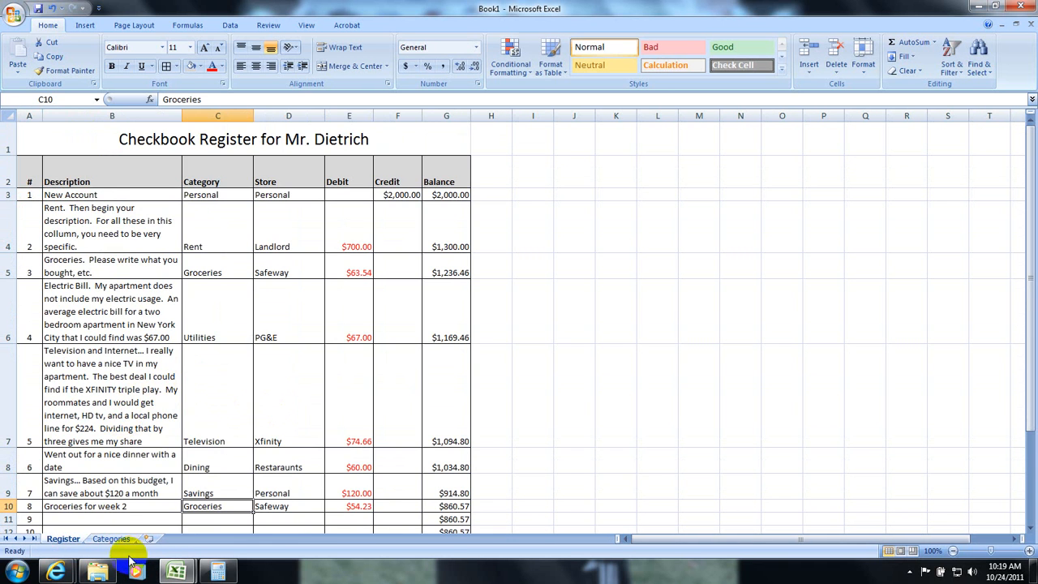
click(110, 539)
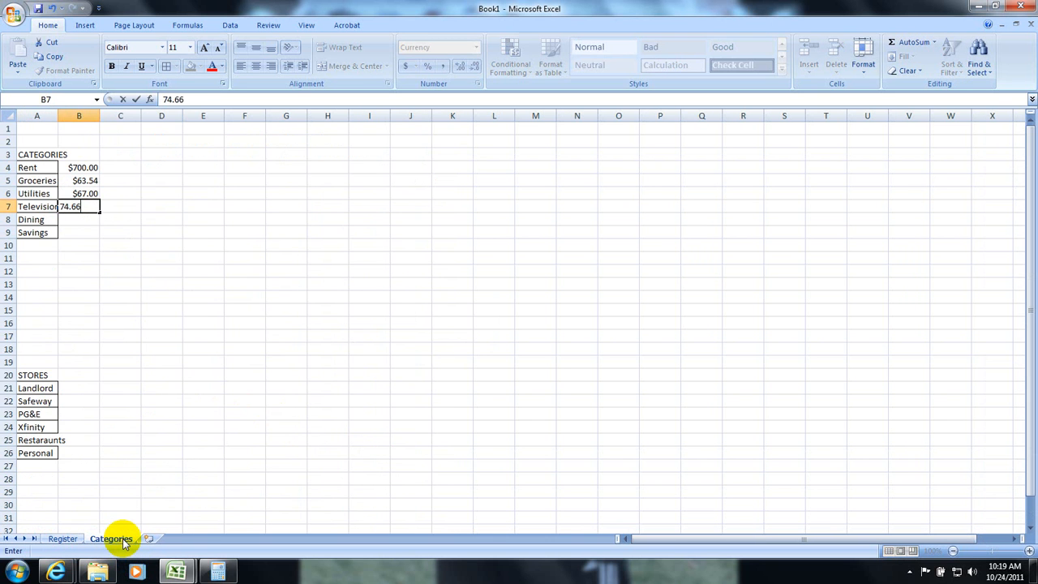
click(61, 538)
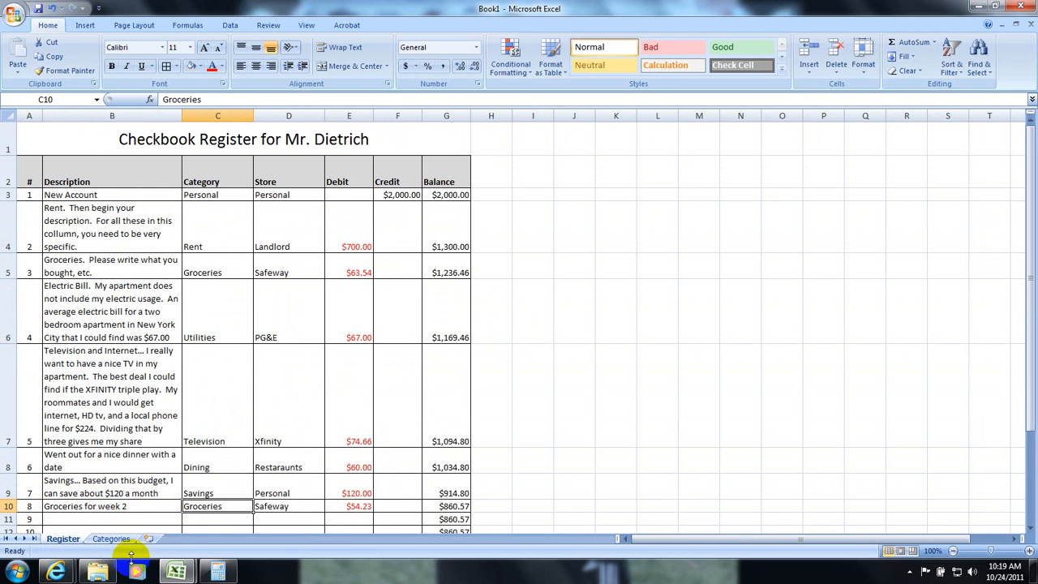
click(111, 538)
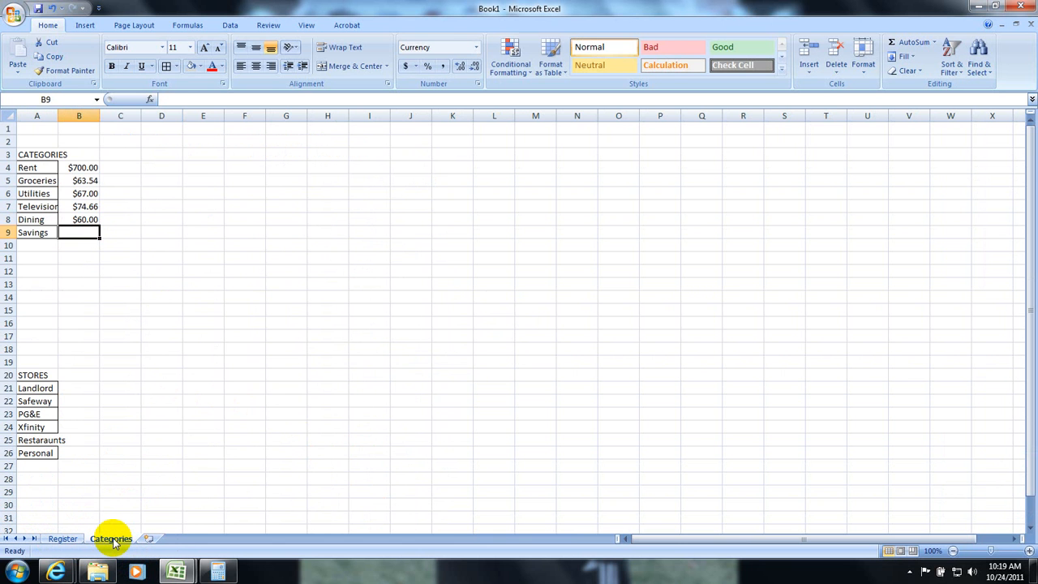
click(61, 539)
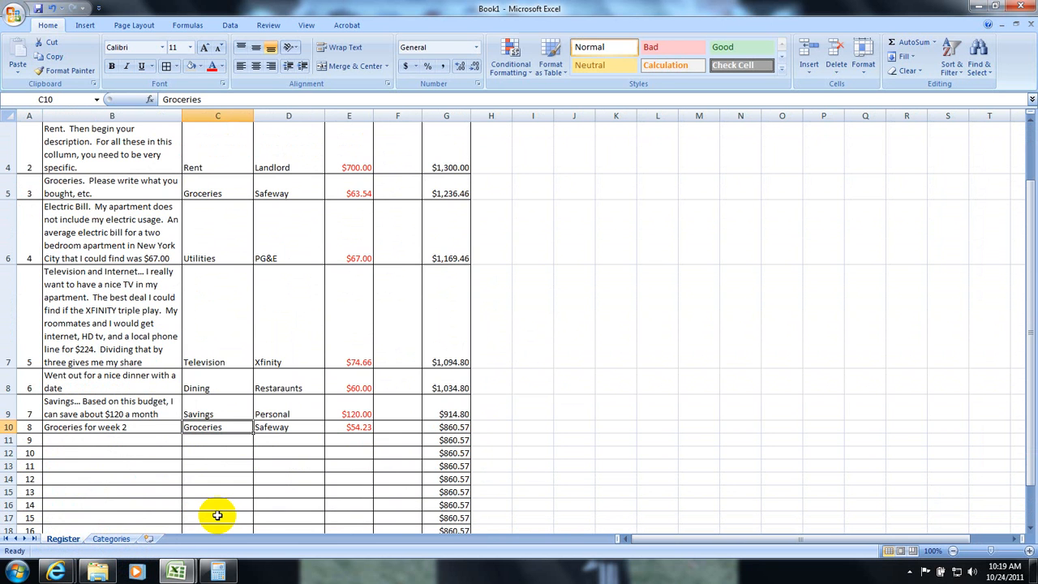
click(110, 539)
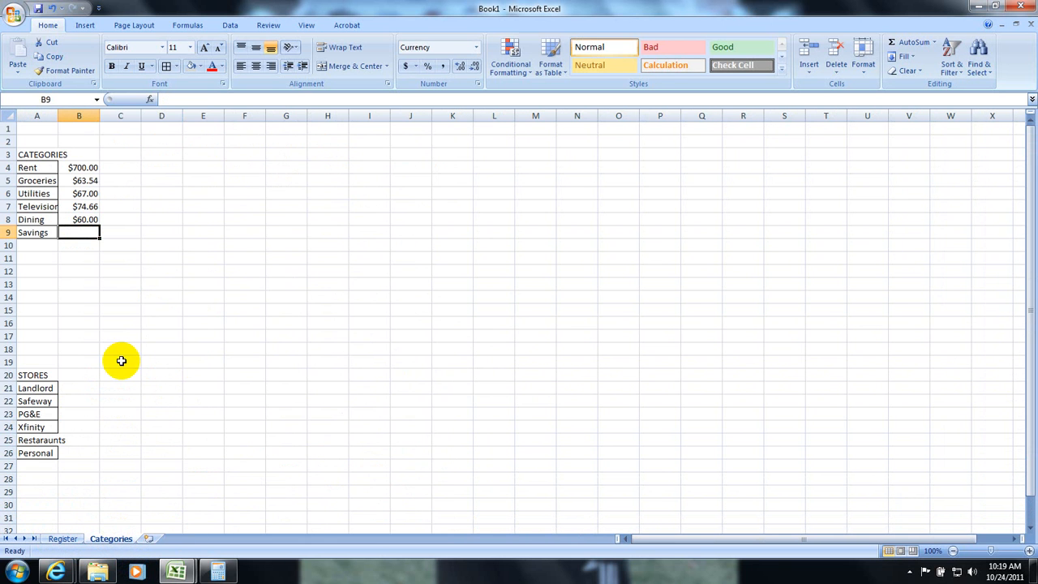
text(120.00)
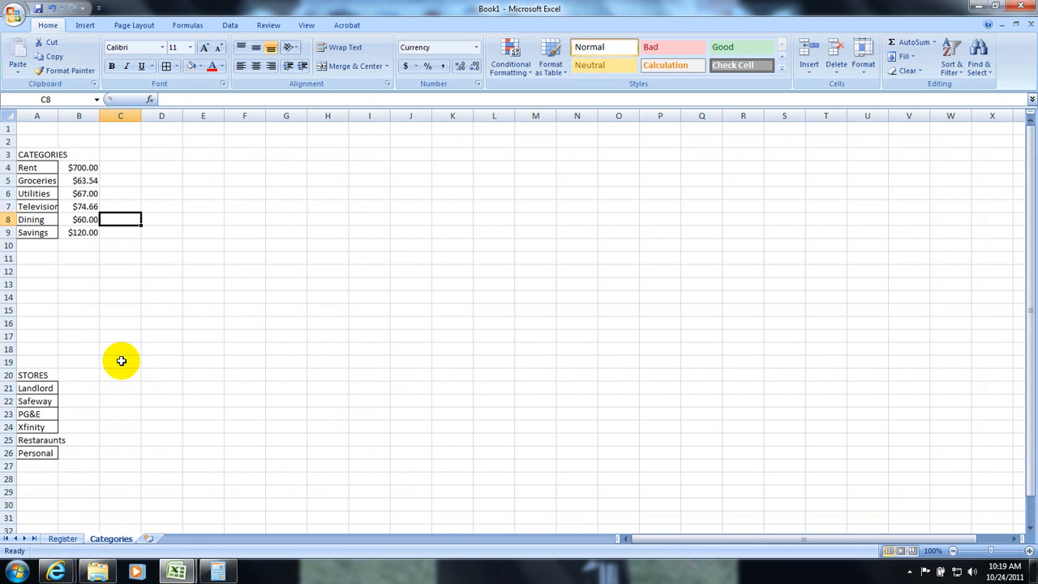
click(62, 538)
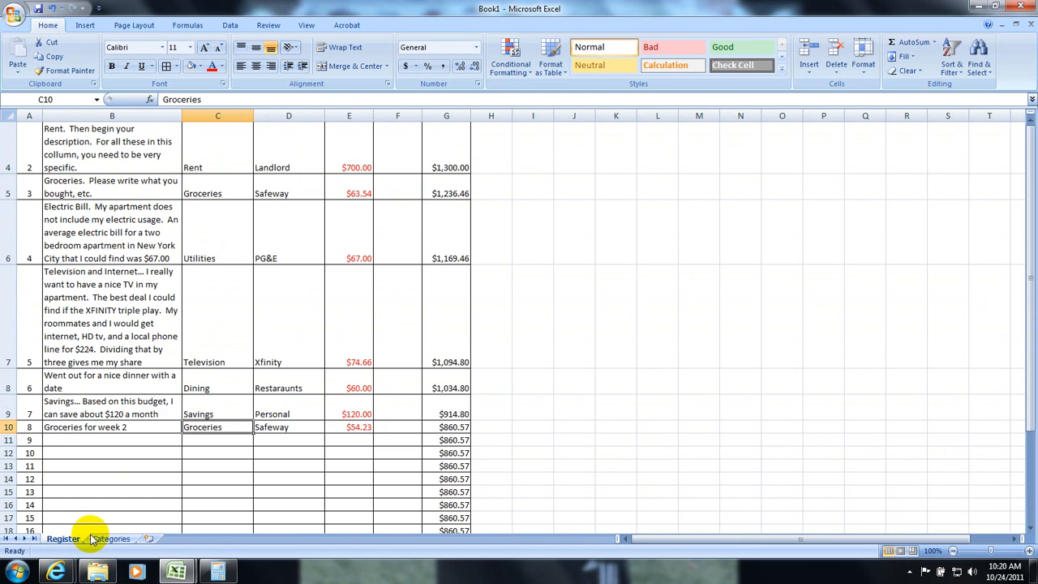
click(110, 538)
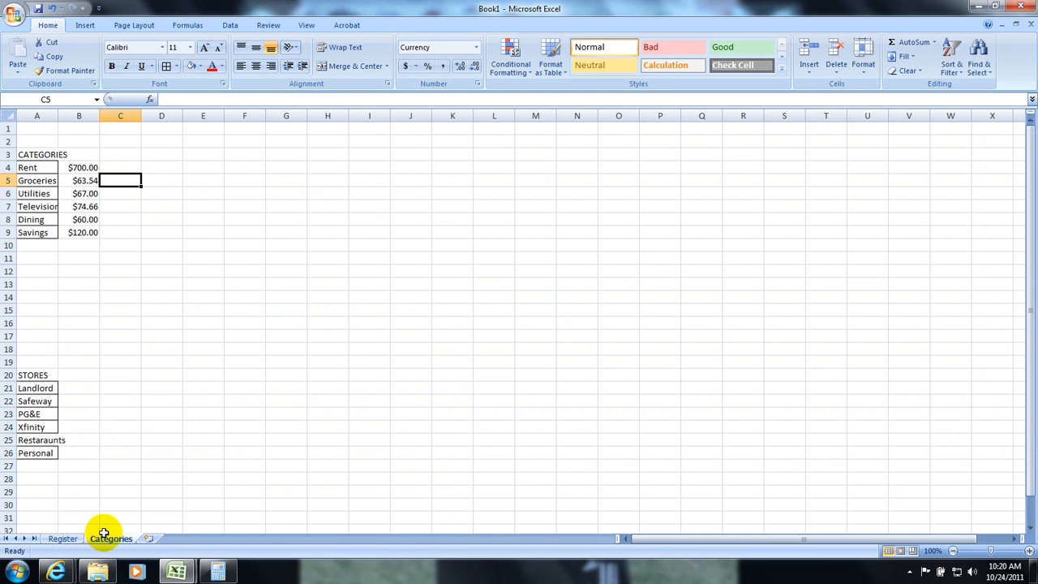
Step: Enter $54.23 in C5 and the store amounts $700.00, $63.54, $74.66 and the rest in B21:B26
text(54.23)
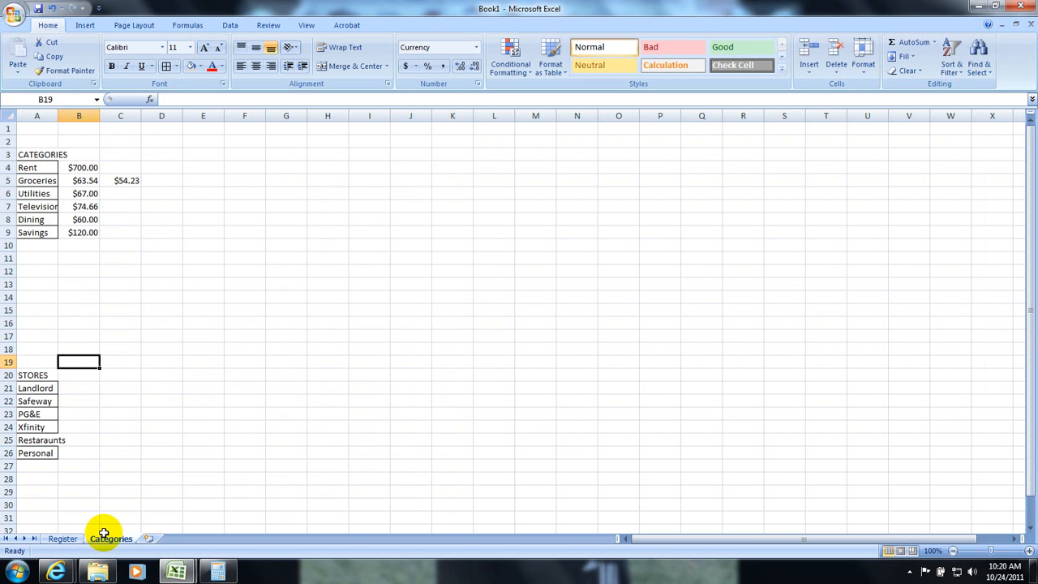
text($700.00)
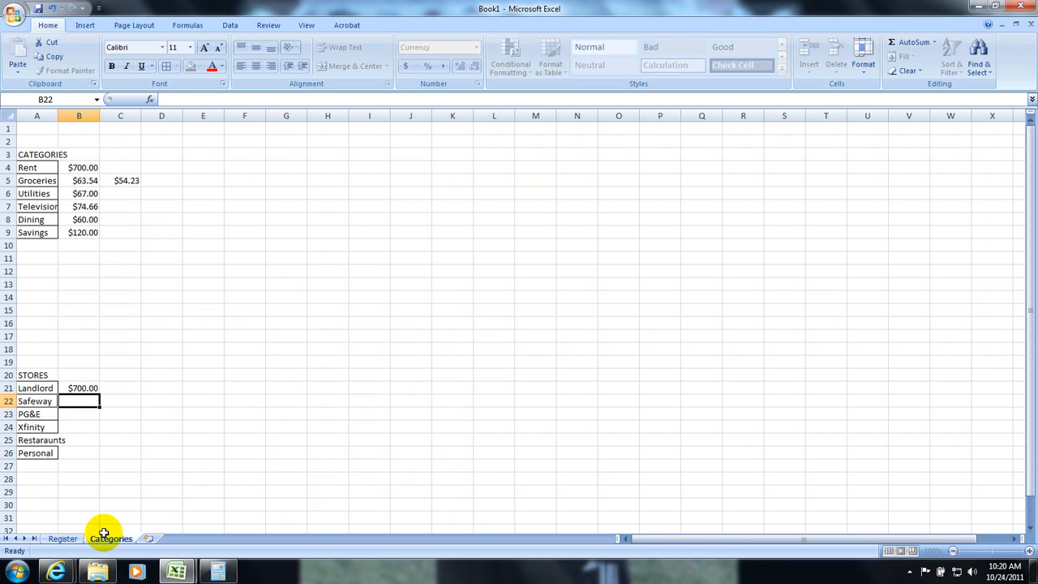
text(63.54)
click(80, 413)
text($67.00)
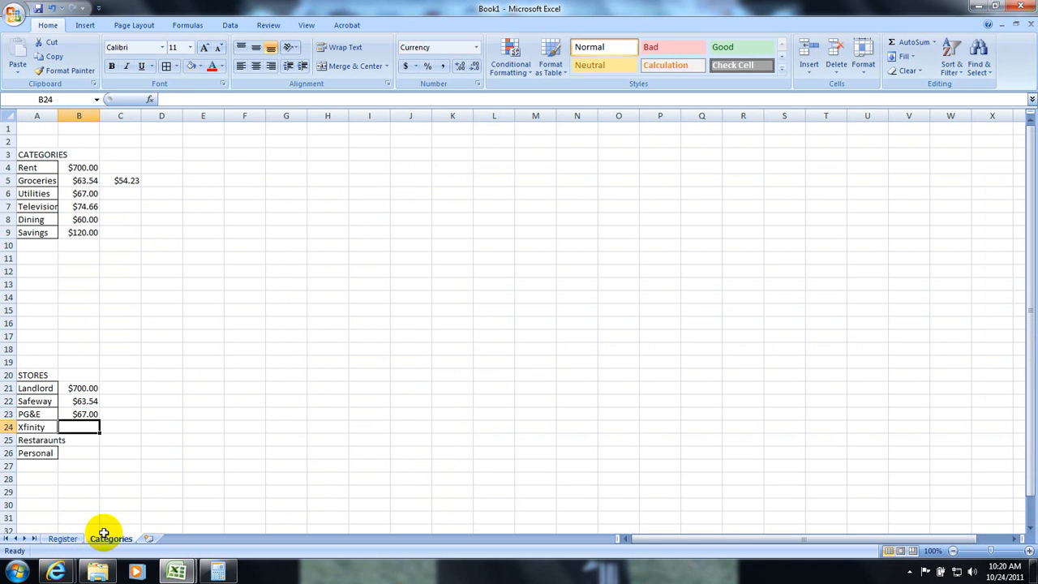
text($74.66)
click(79, 440)
text($60.00)
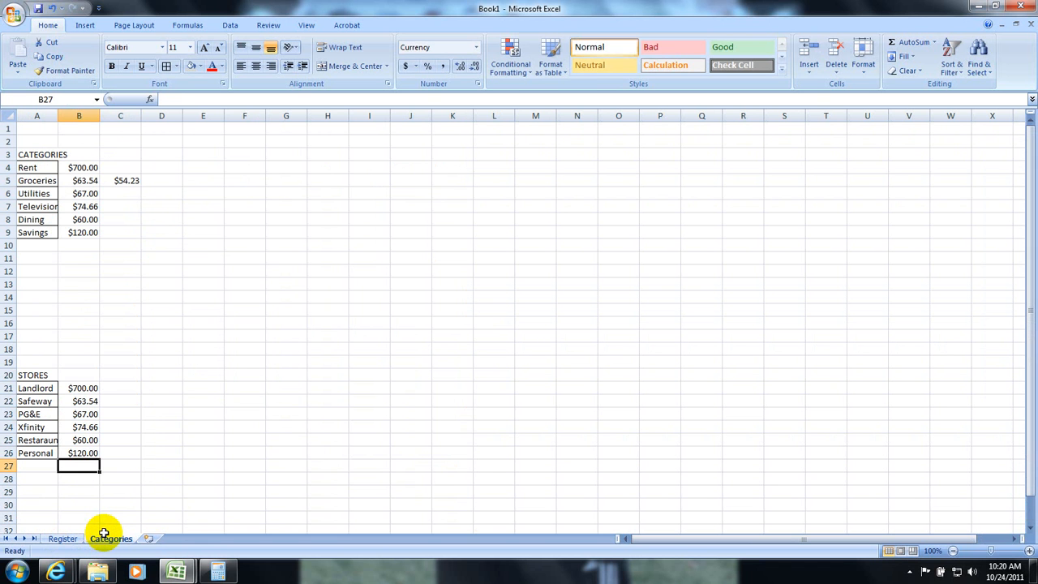
click(78, 400)
text($54.23)
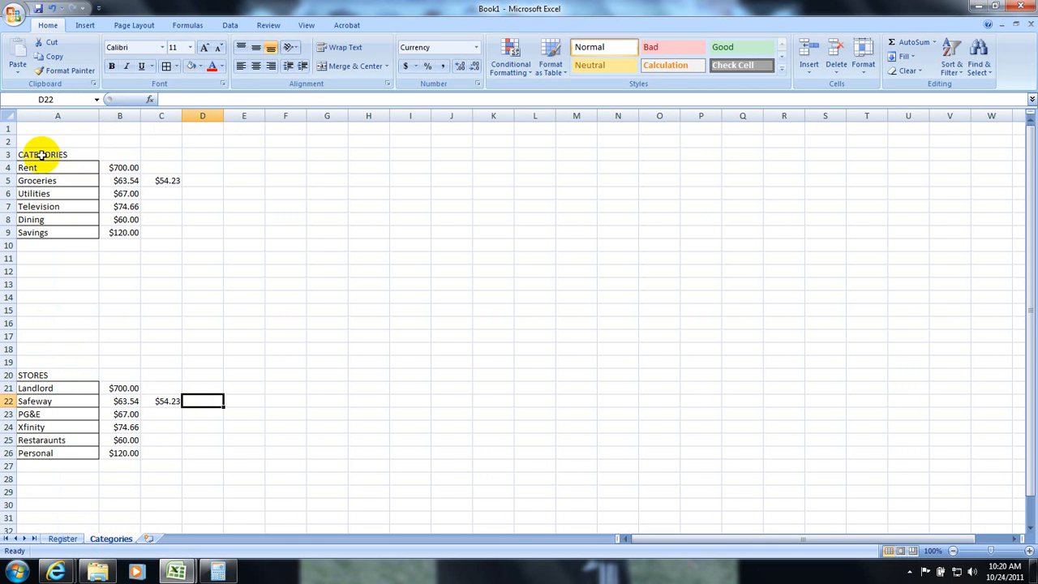
Step: Bold the CATEGORIES and STORES headings and border the A4:G9 and A21:G26 tables
click(42, 154)
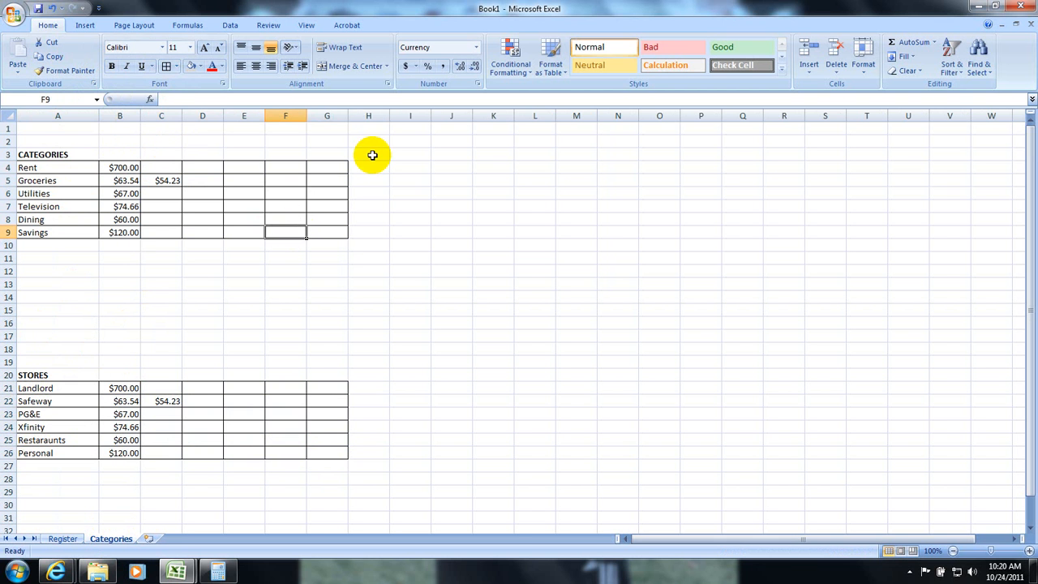
Step: Type TOTAL as the heading in H3 and H20
text(TOT)
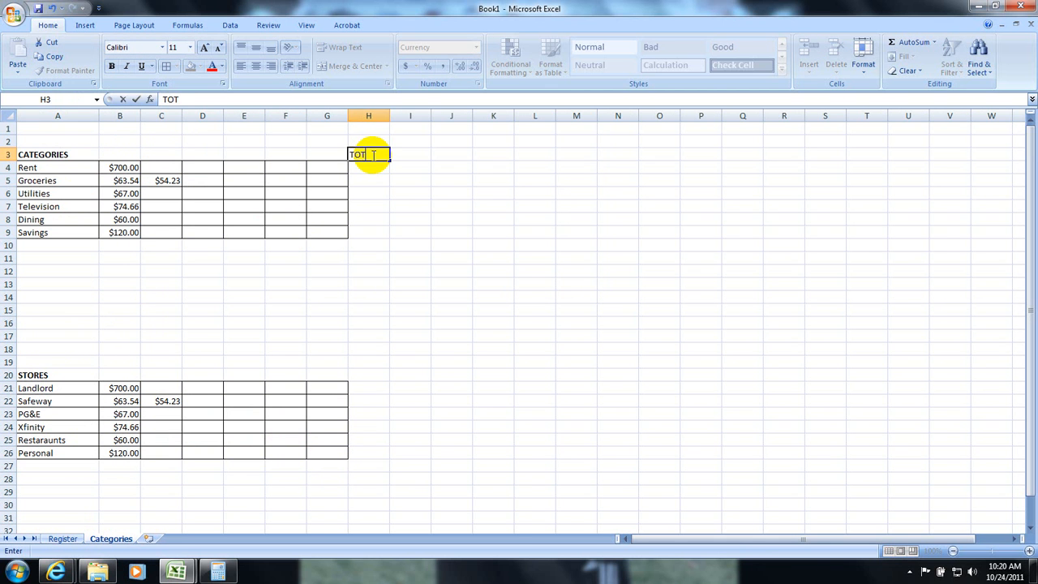
text(AL)
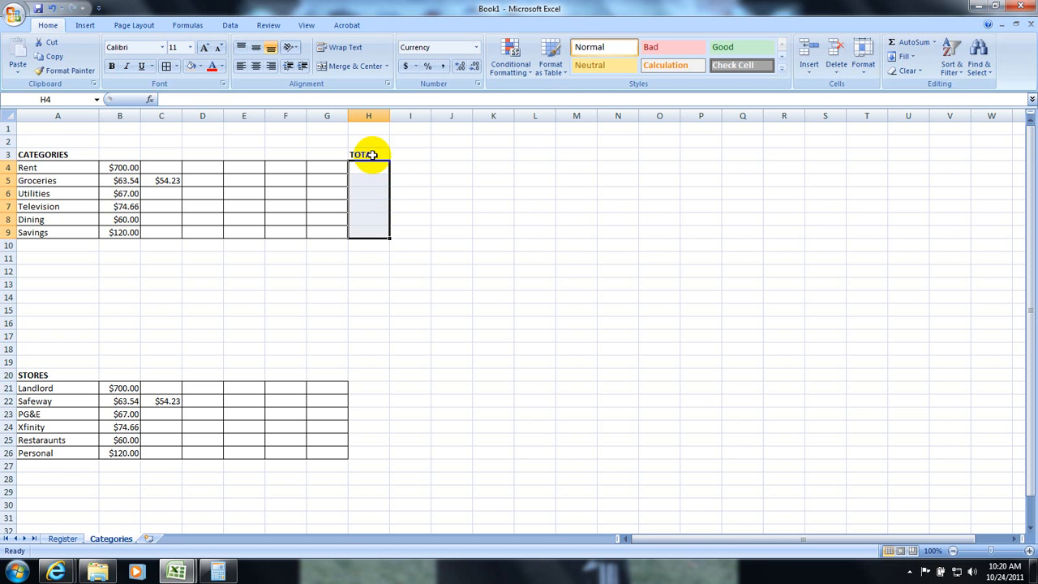
mouse_move(370, 395)
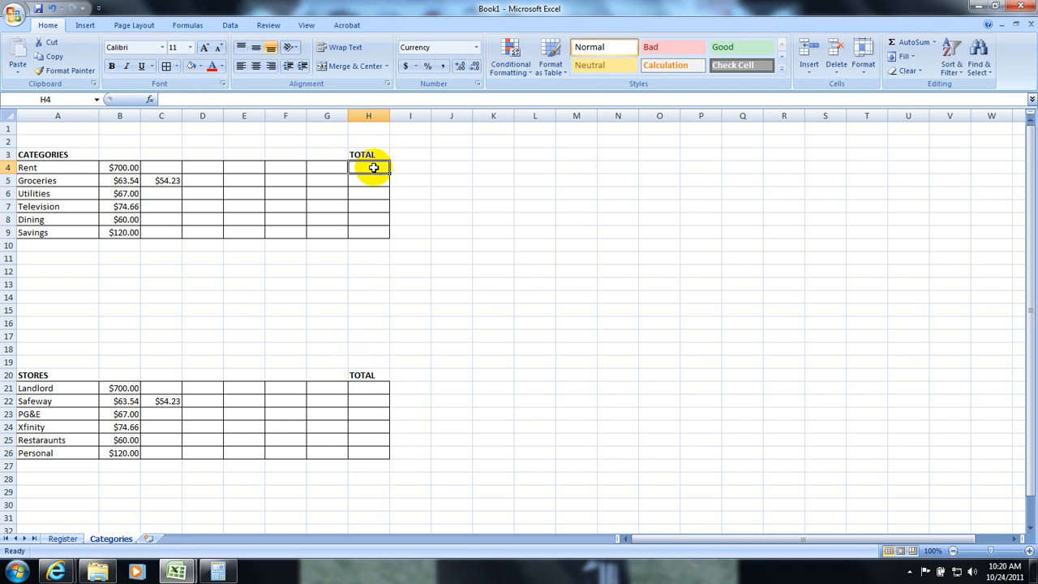
Step: Insert SUM(B4:G4) in H4 and fill it down to H9, giving Groceries $117.77
text(=)
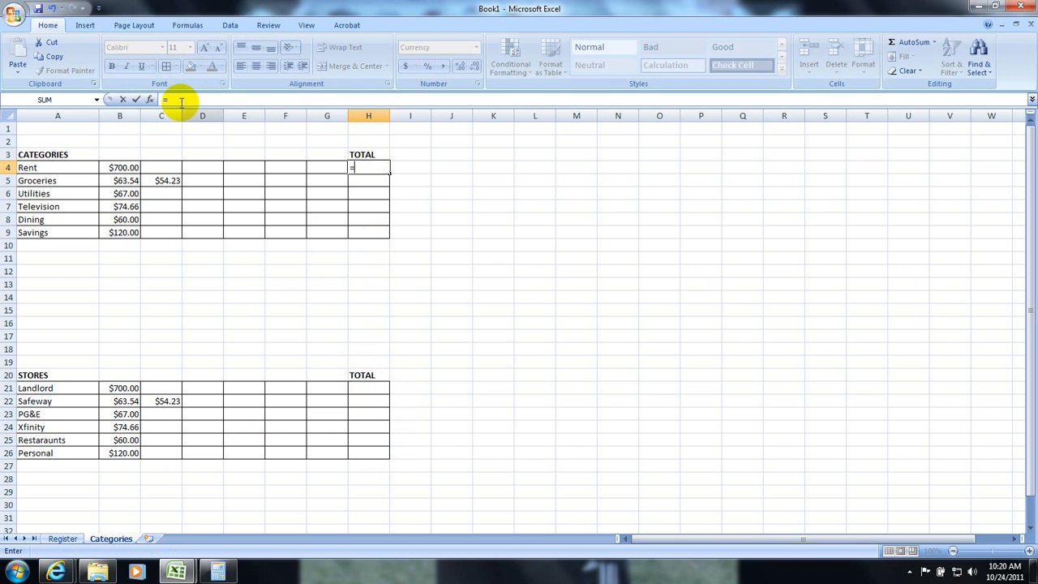
click(149, 99)
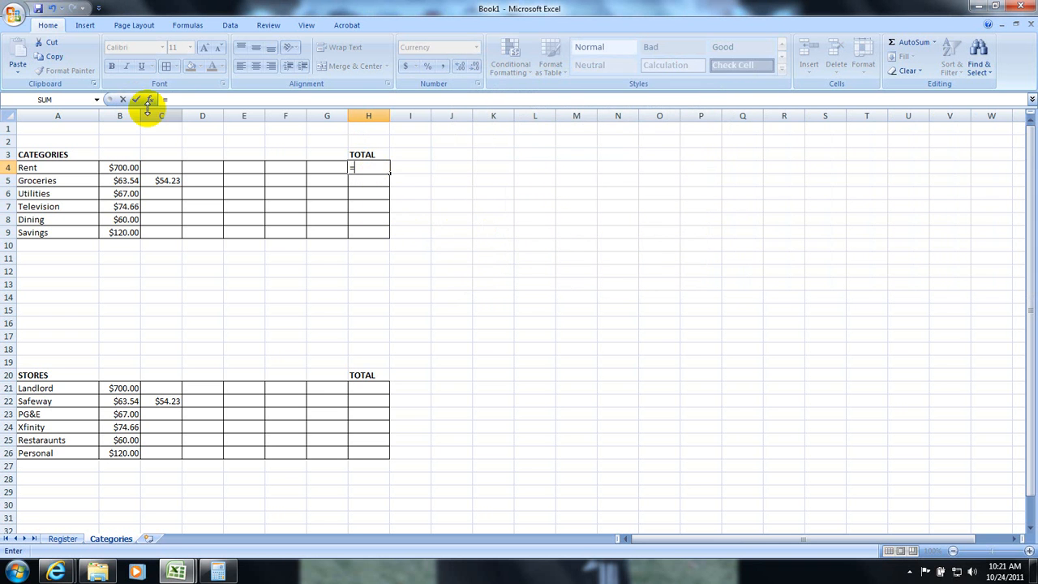
click(149, 100)
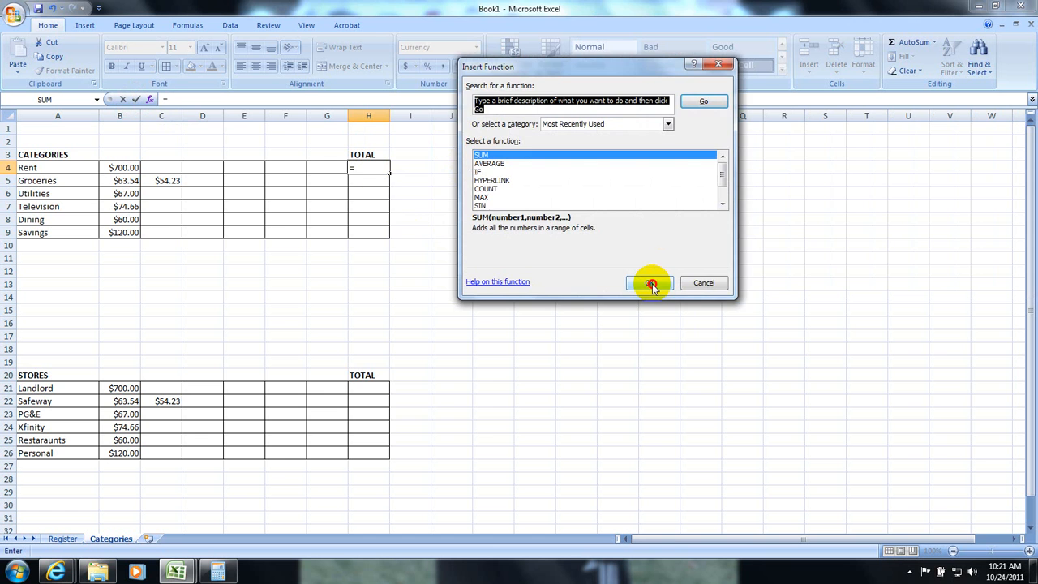
click(648, 282)
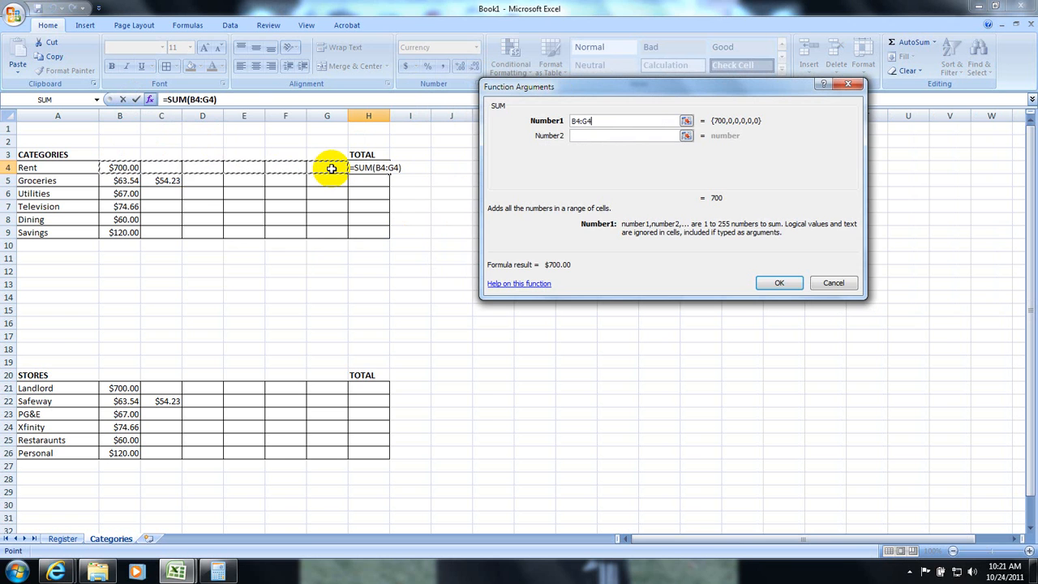
click(779, 282)
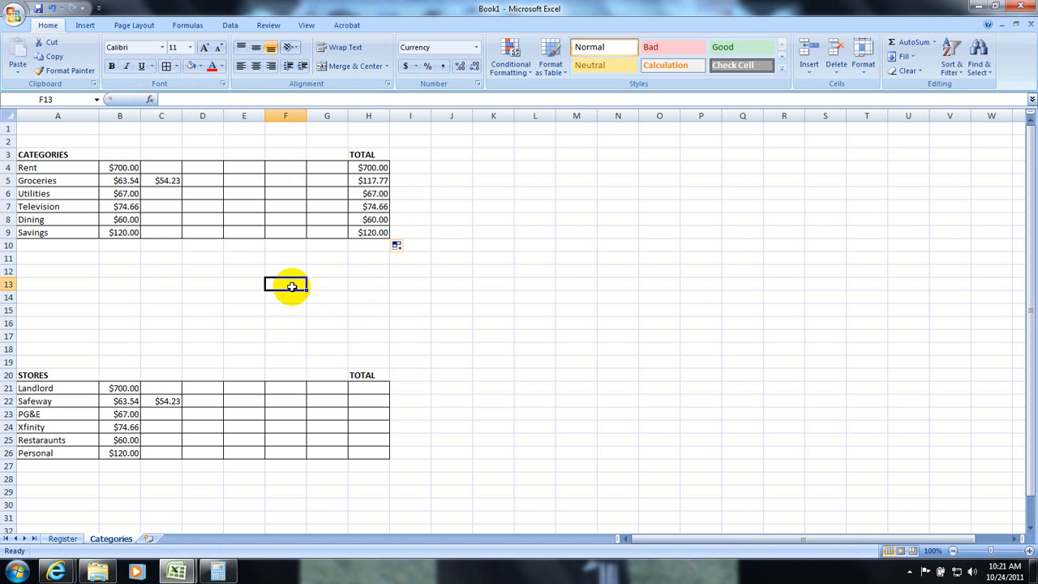
Step: Add a SUM row total in H21 for Landlord and fill it down to H26, Safeway totalling $117.77
click(370, 388)
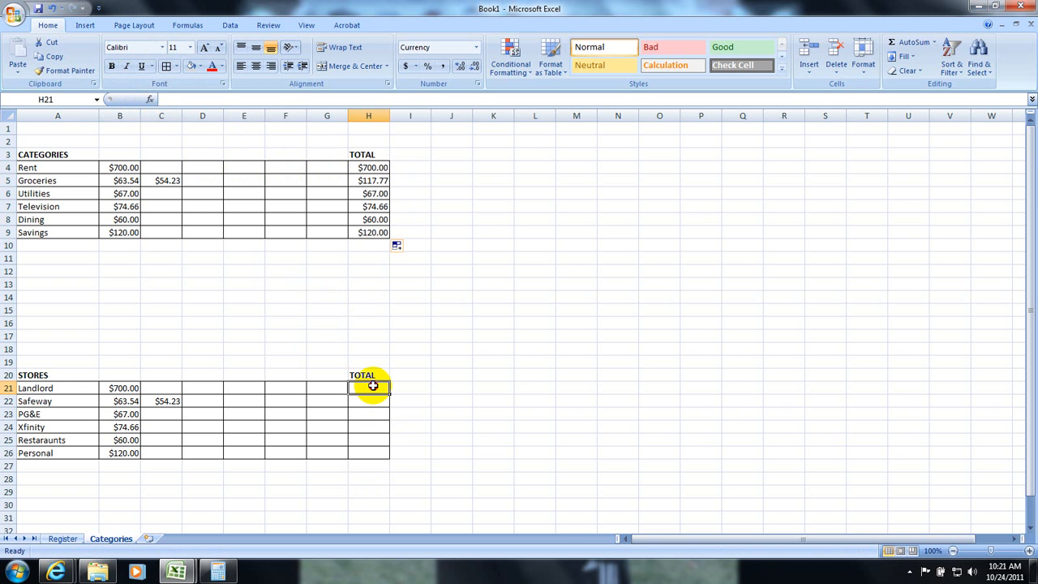
text(=)
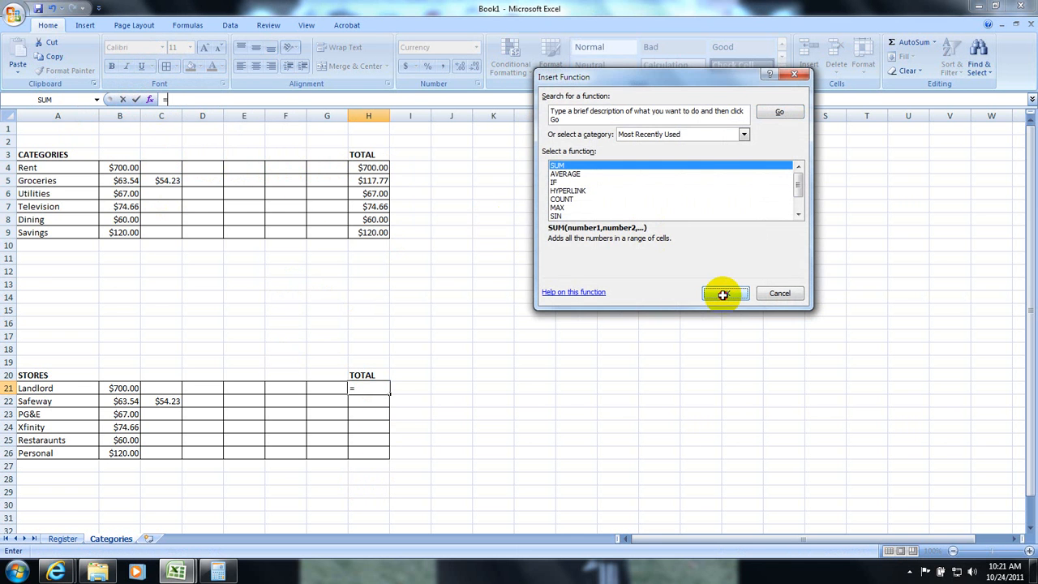
click(723, 291)
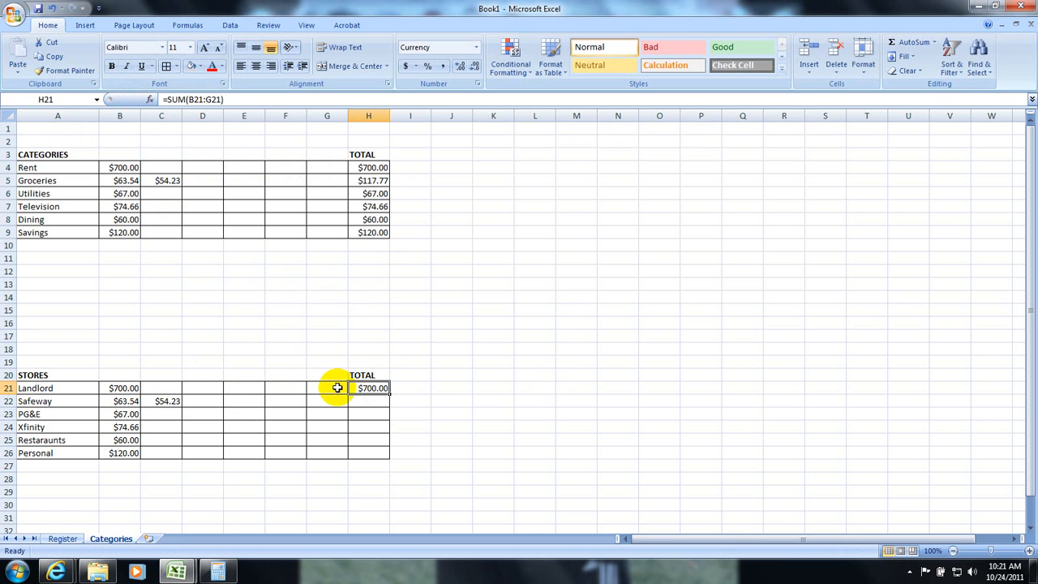
drag(368, 388, 388, 452)
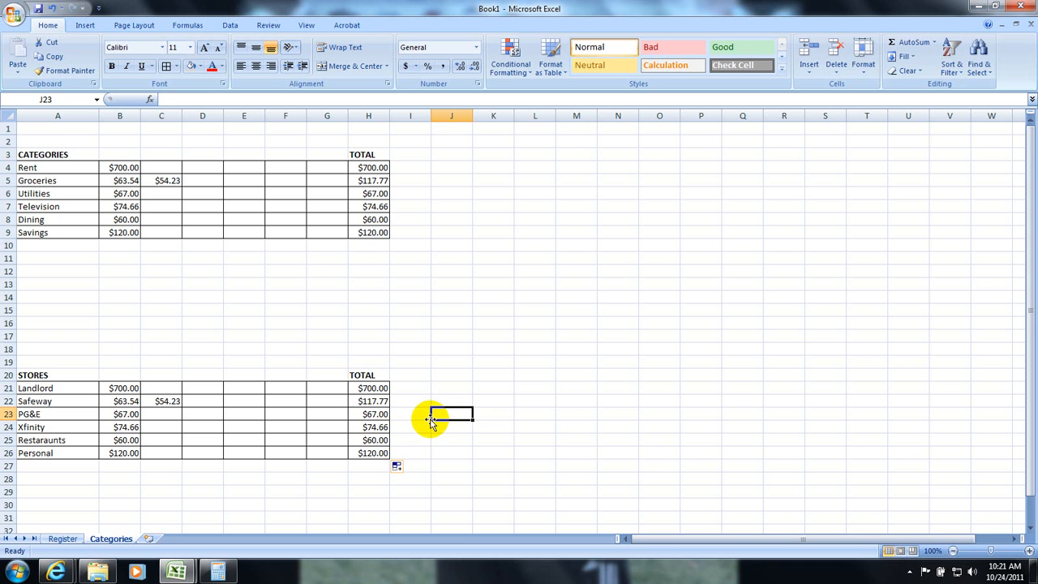
mouse_move(418, 316)
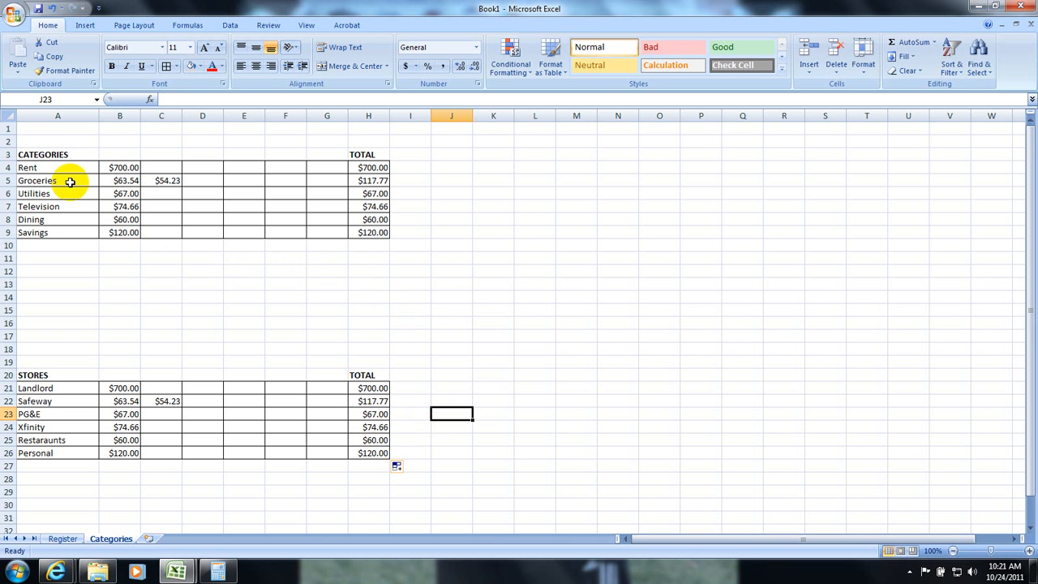
Step: Select category names A4:A9 plus totals H4:H9 and start inserting a pie chart
click(59, 167)
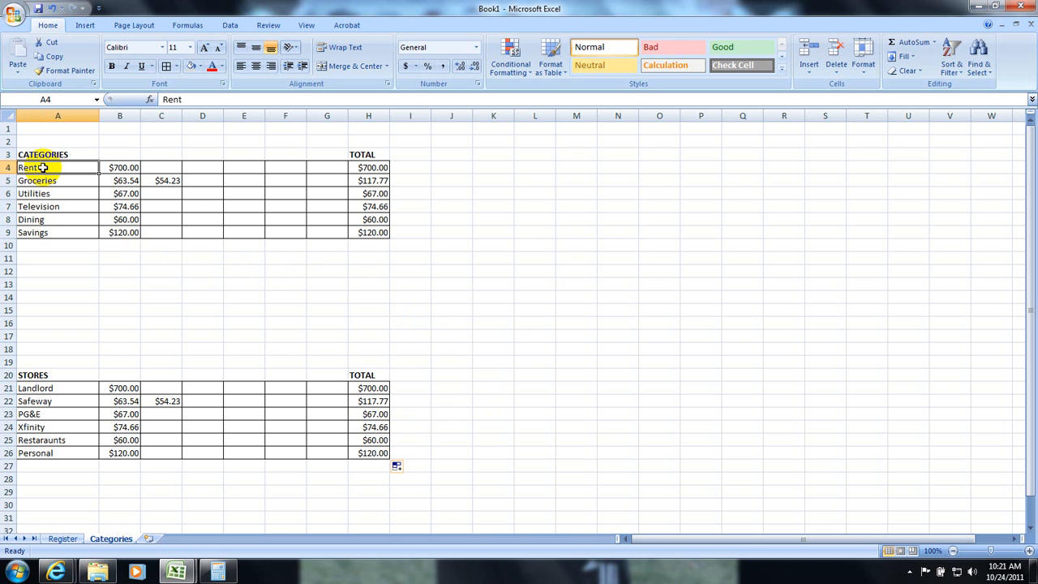
drag(46, 167, 45, 232)
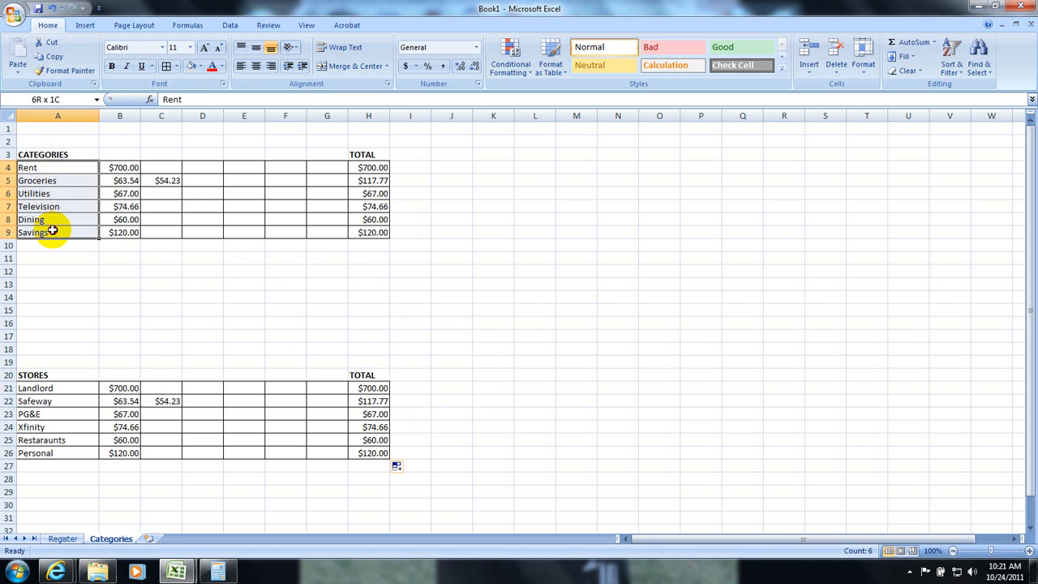
click(373, 167)
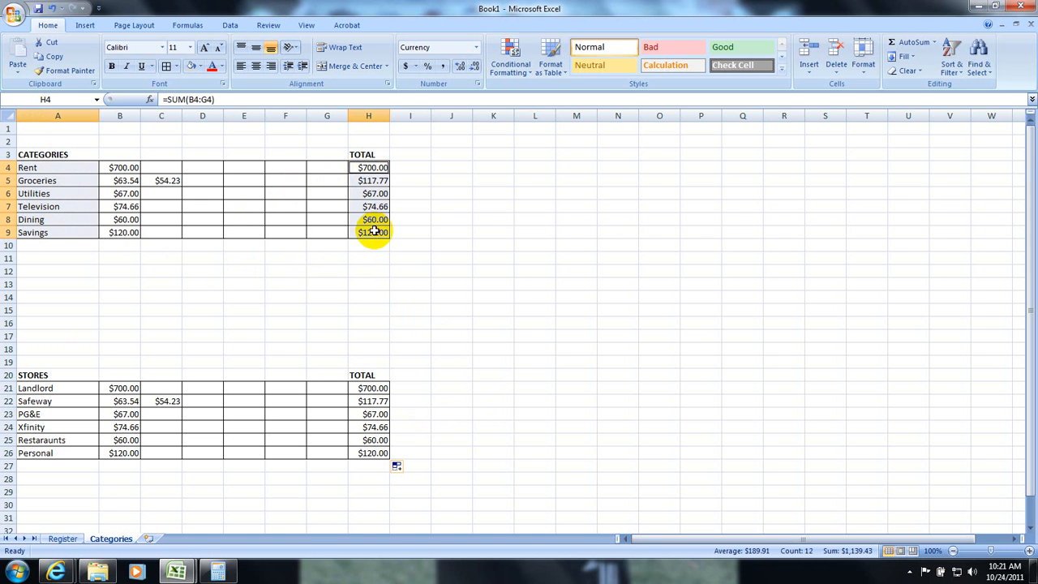
click(85, 24)
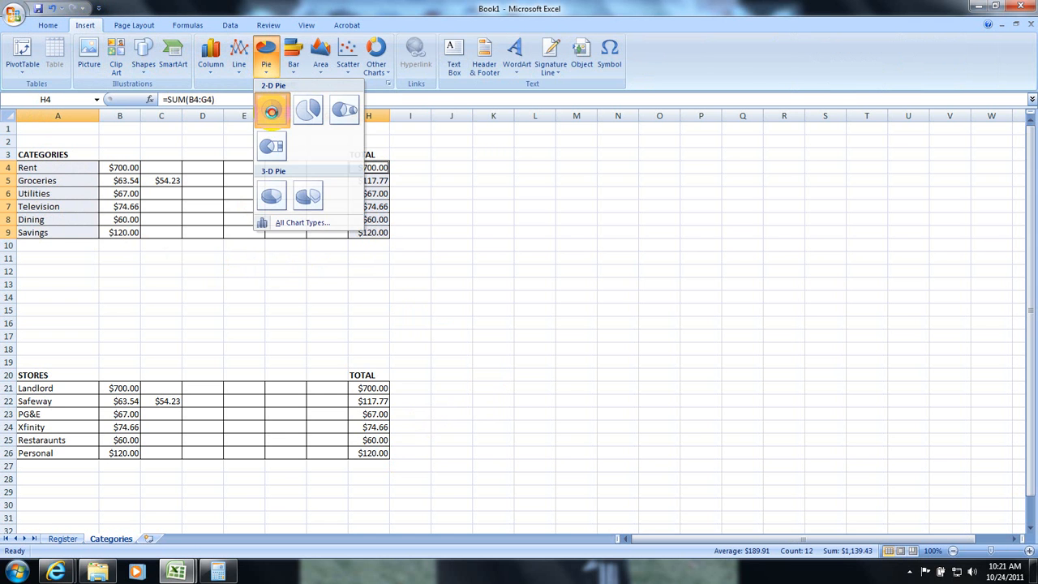
Step: Position the category pie chart beside the category table
click(272, 110)
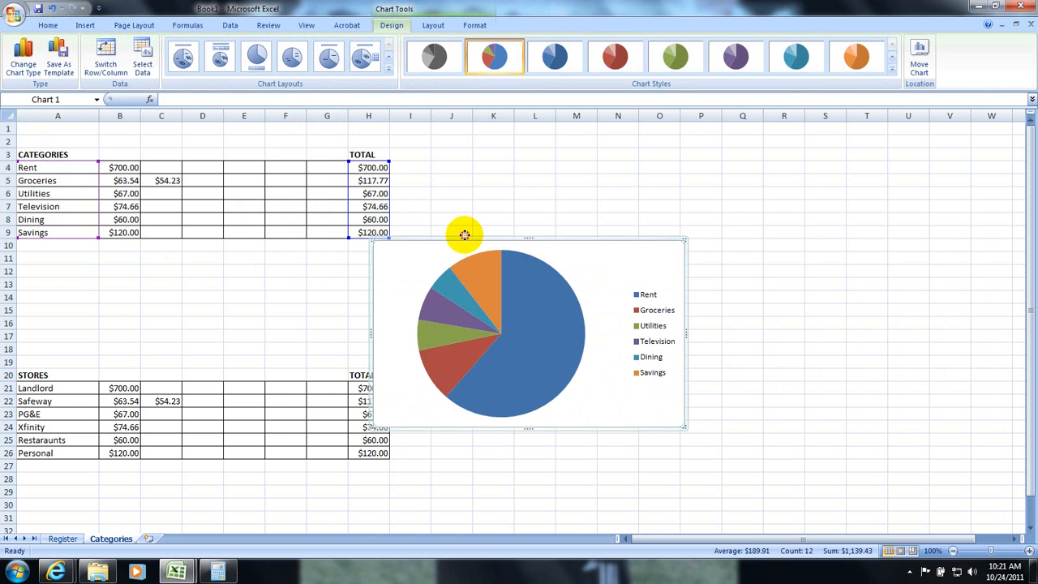
drag(464, 237, 541, 154)
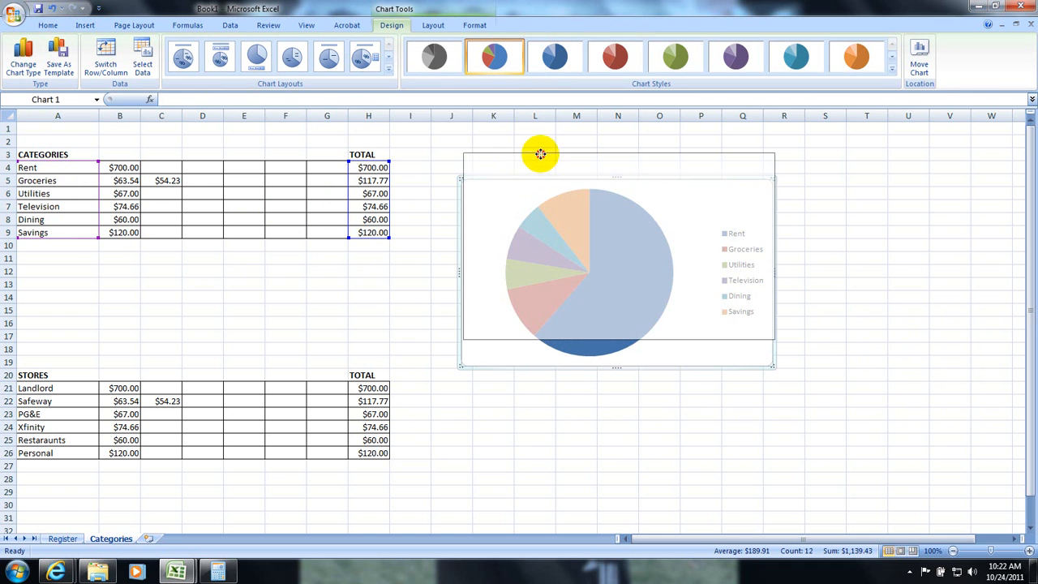
drag(542, 154, 451, 155)
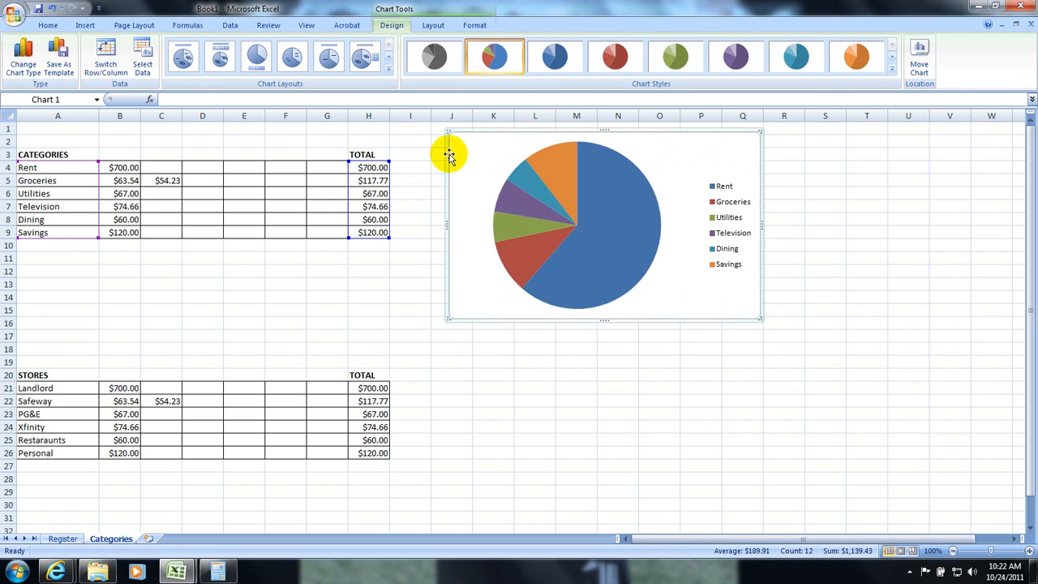
right_click(451, 154)
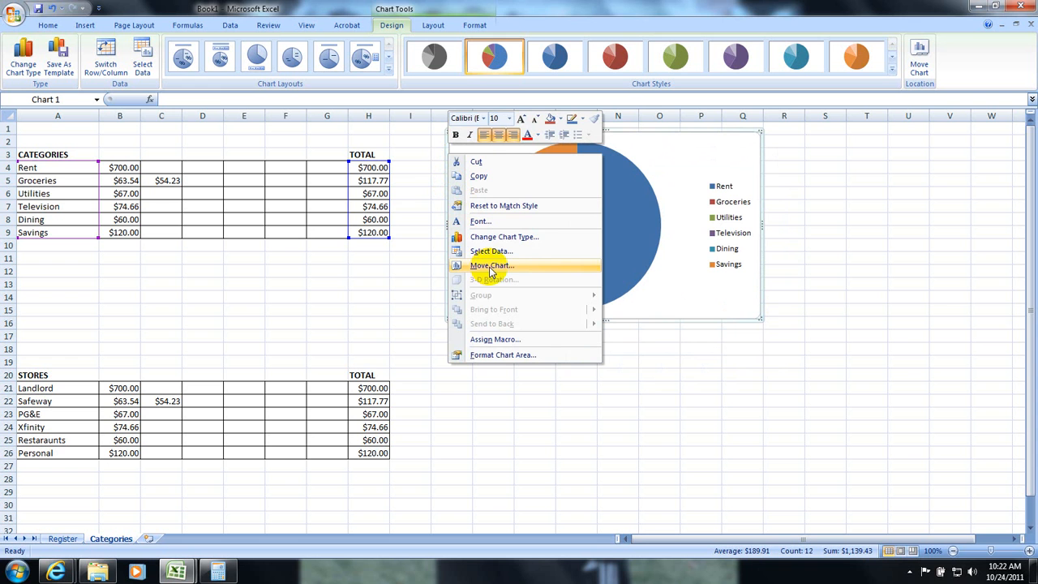
Step: Move the chart to a new sheet named Spending By Category and return to Categories
click(489, 266)
text(S)
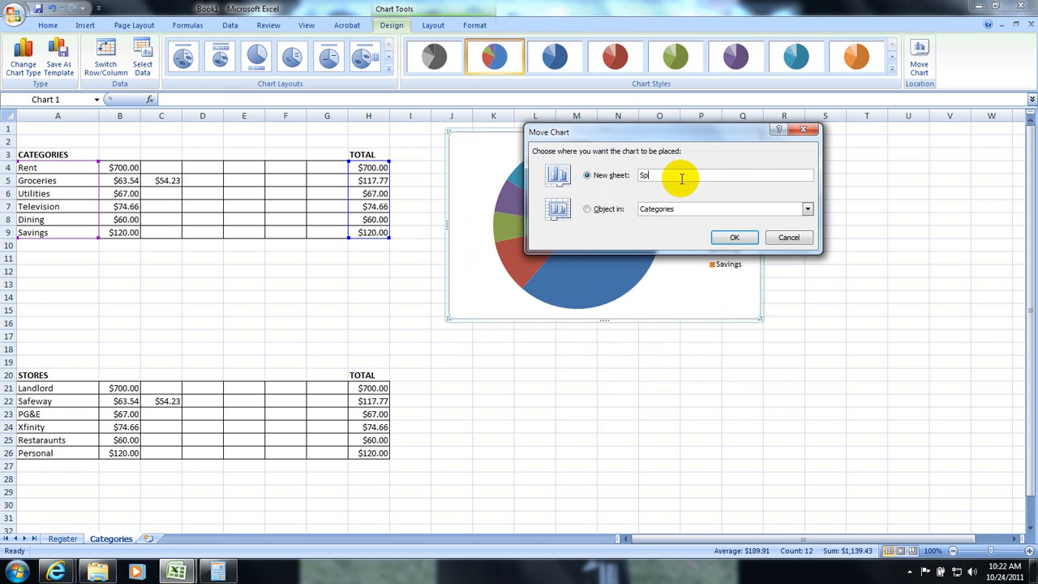
text(pending By)
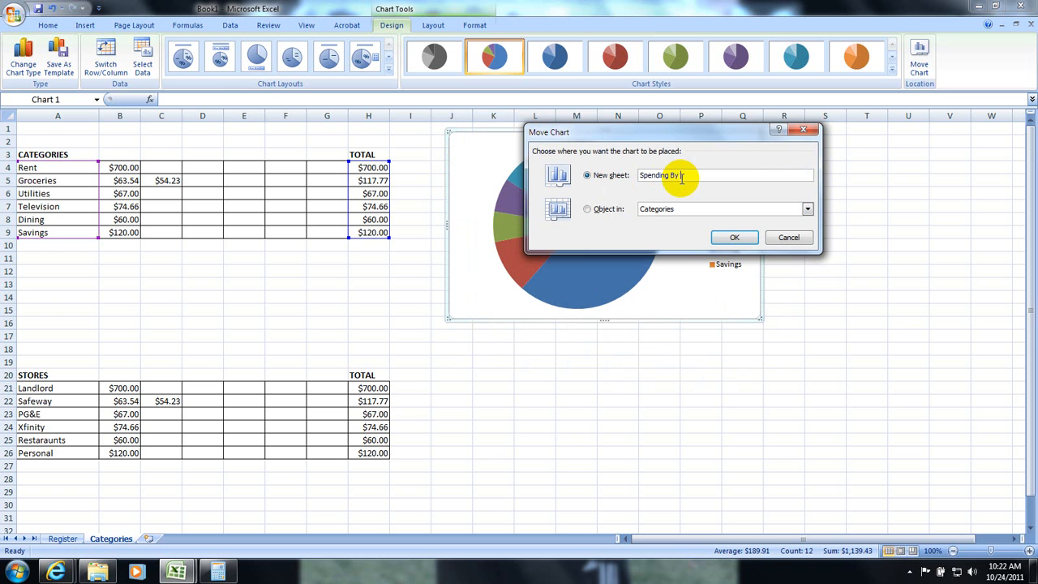
text(Category)
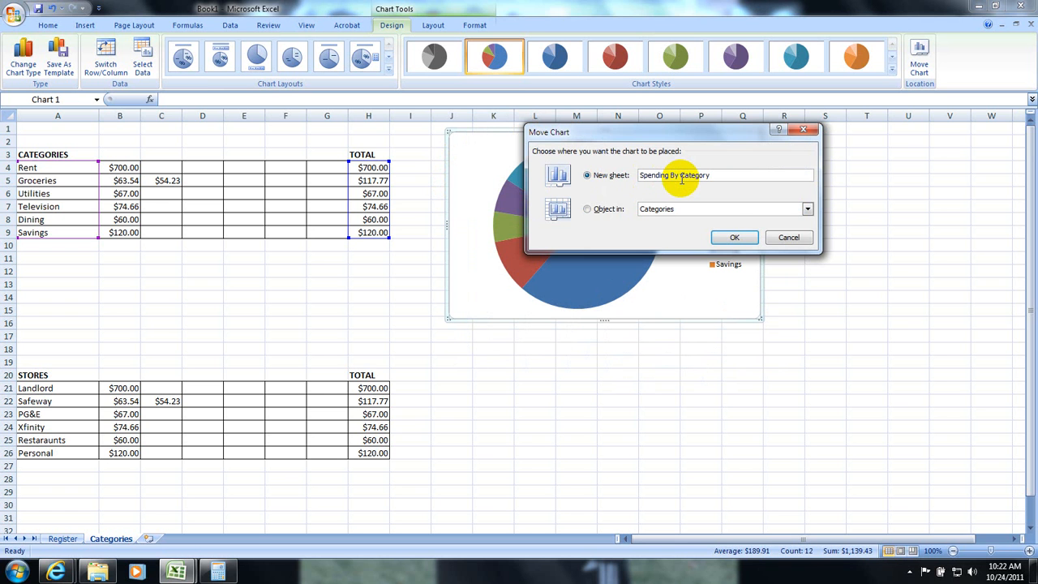
click(733, 237)
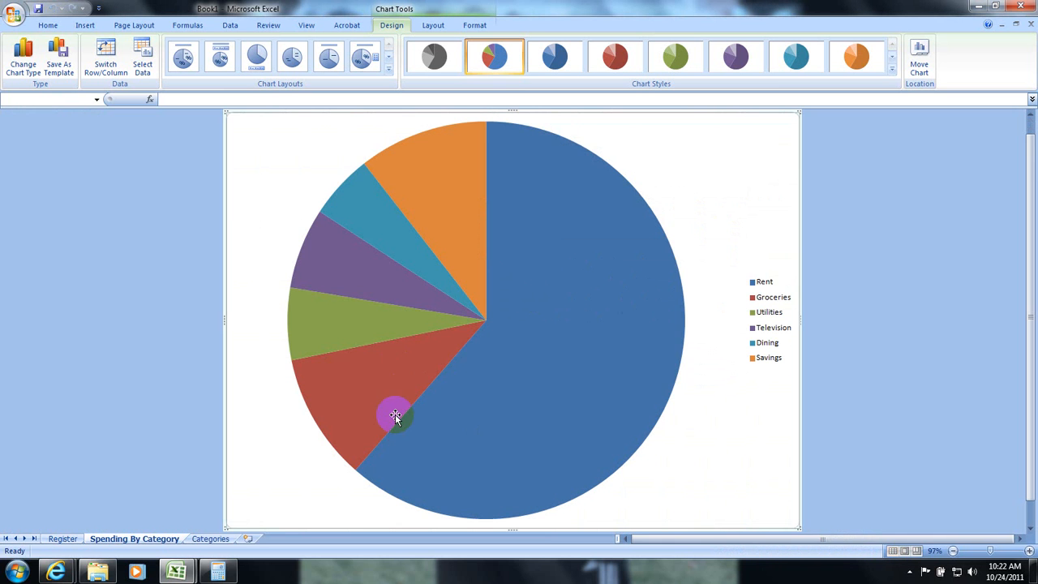
click(210, 538)
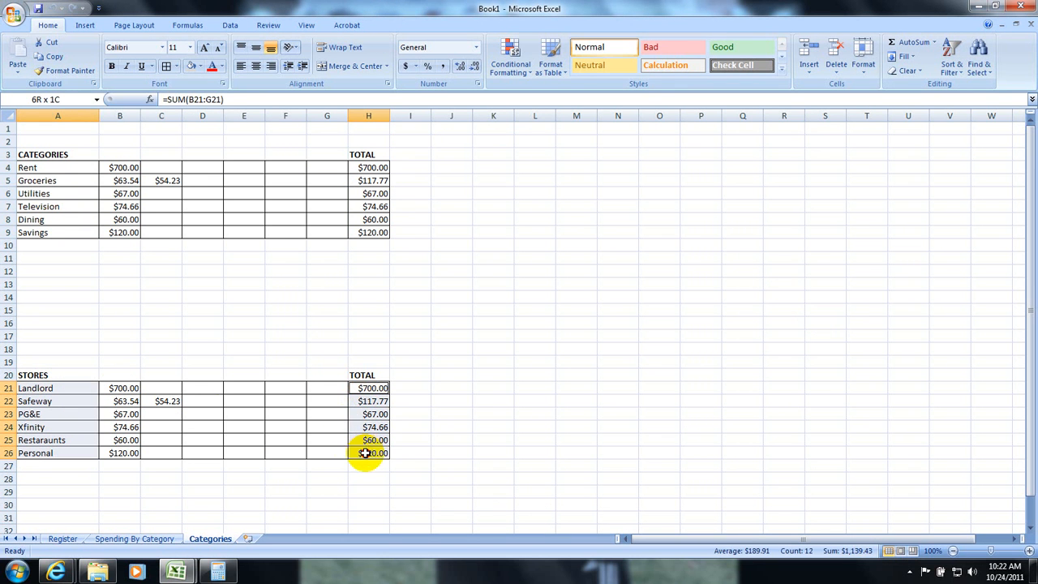
Step: Insert a pie of the store totals, move it to a new Spending by Store sheet, and return to Categories
click(84, 26)
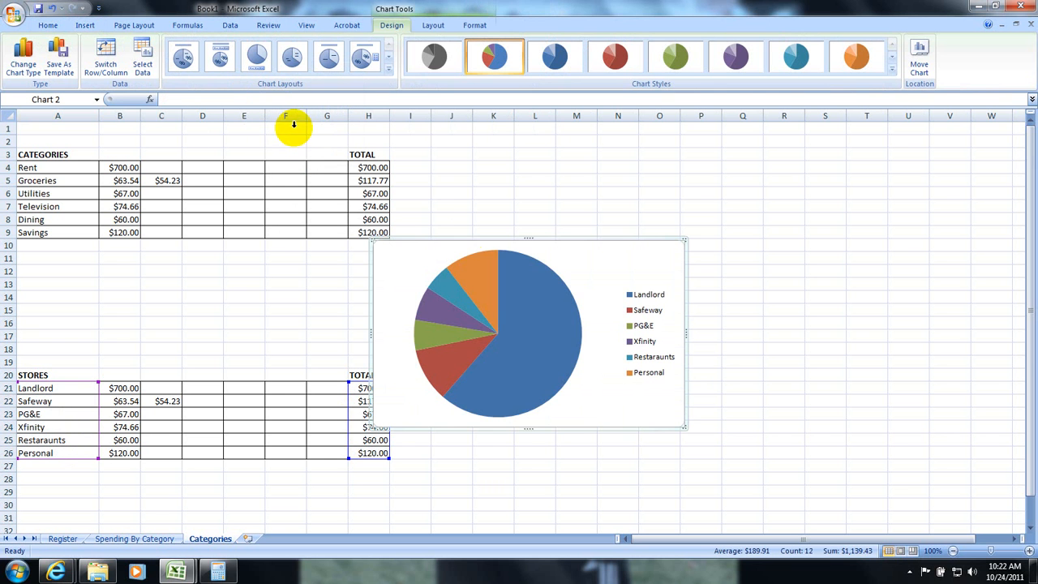
right_click(499, 333)
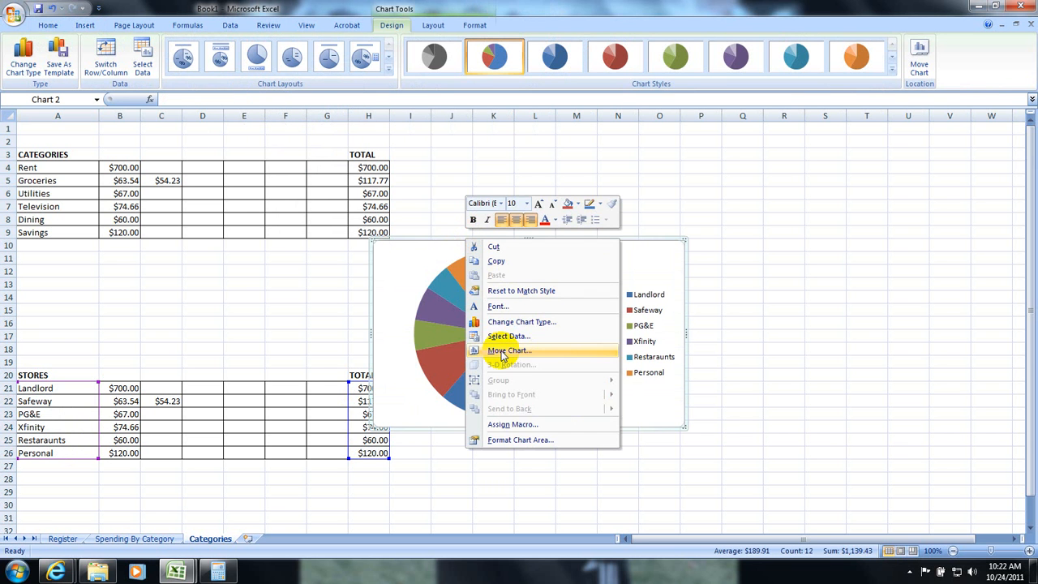
click(508, 350)
text(Spending by Store)
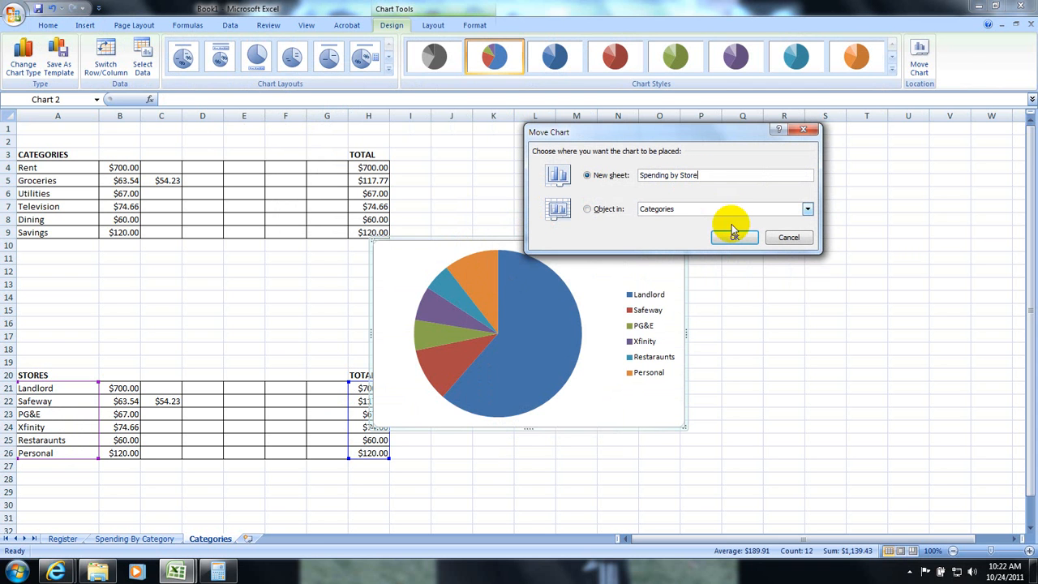
click(733, 237)
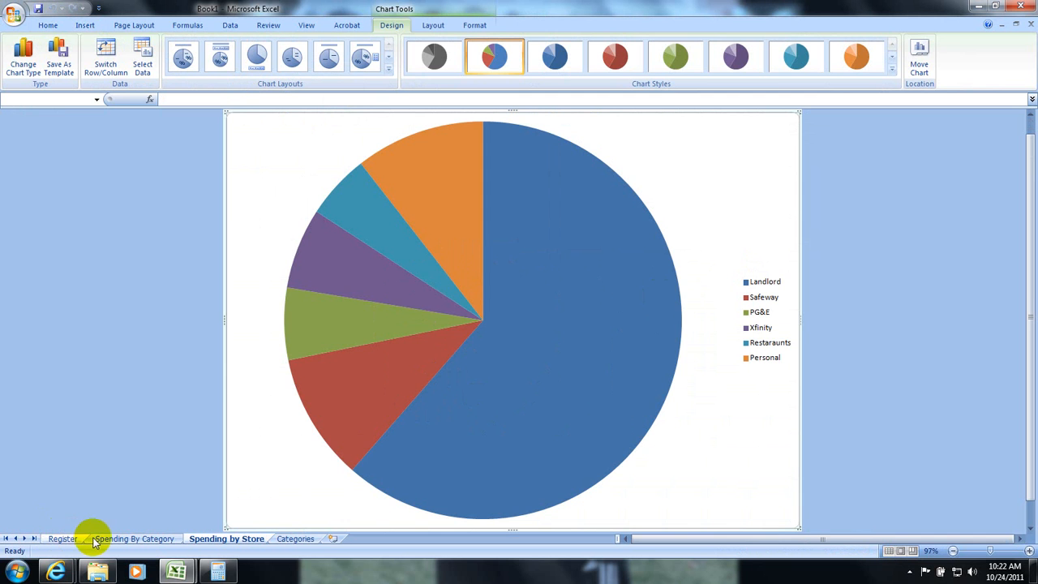
click(296, 539)
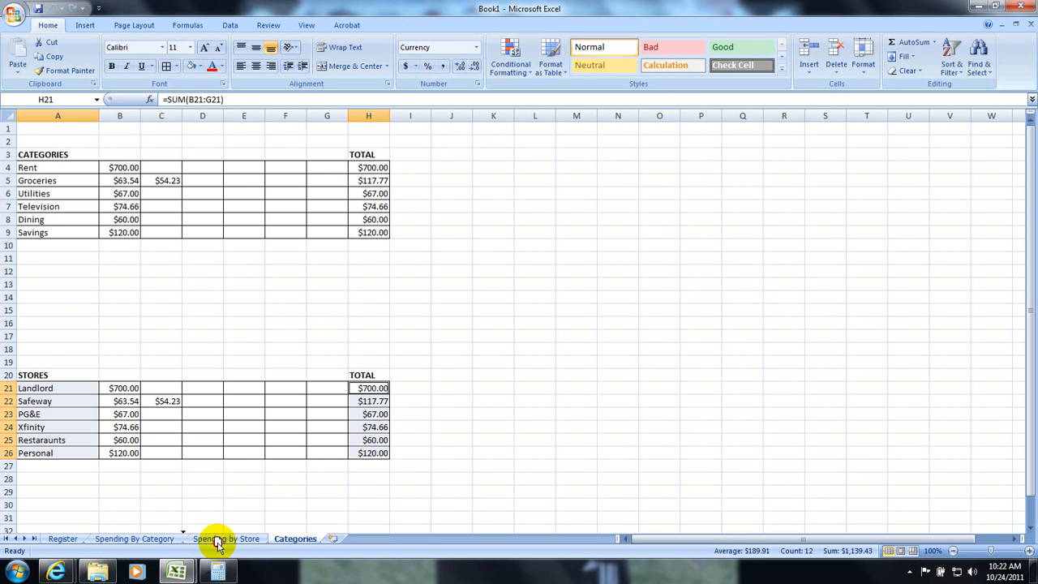
Step: Flip through Register, Categories and both chart sheets, ending on Spending By Category
click(63, 539)
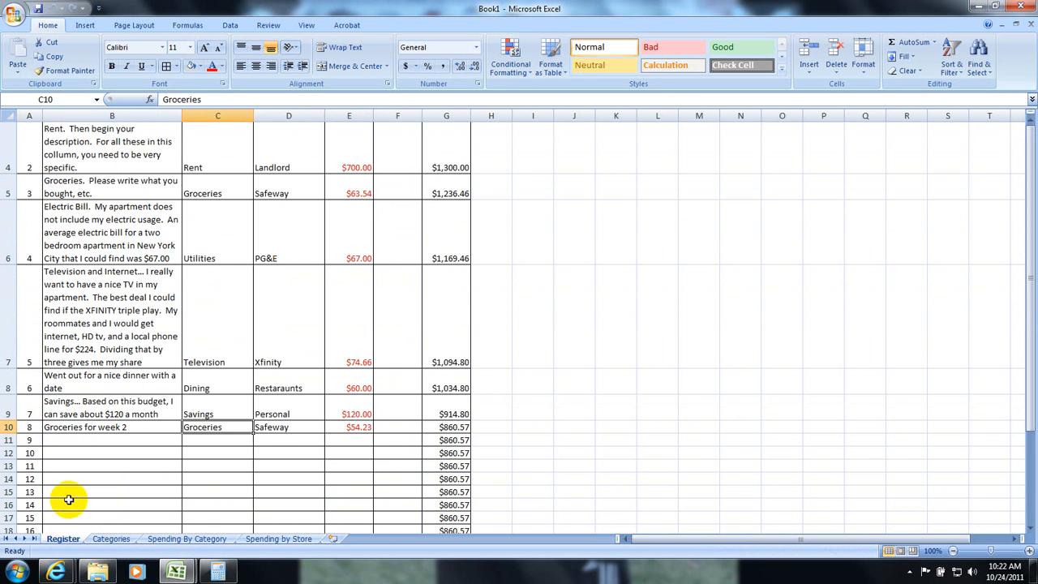
click(111, 538)
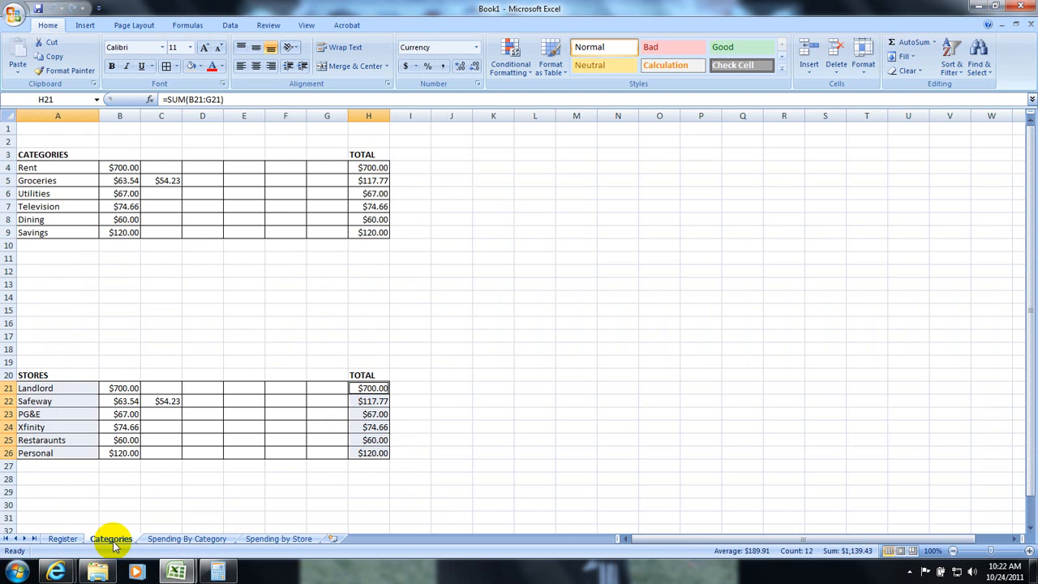
click(186, 539)
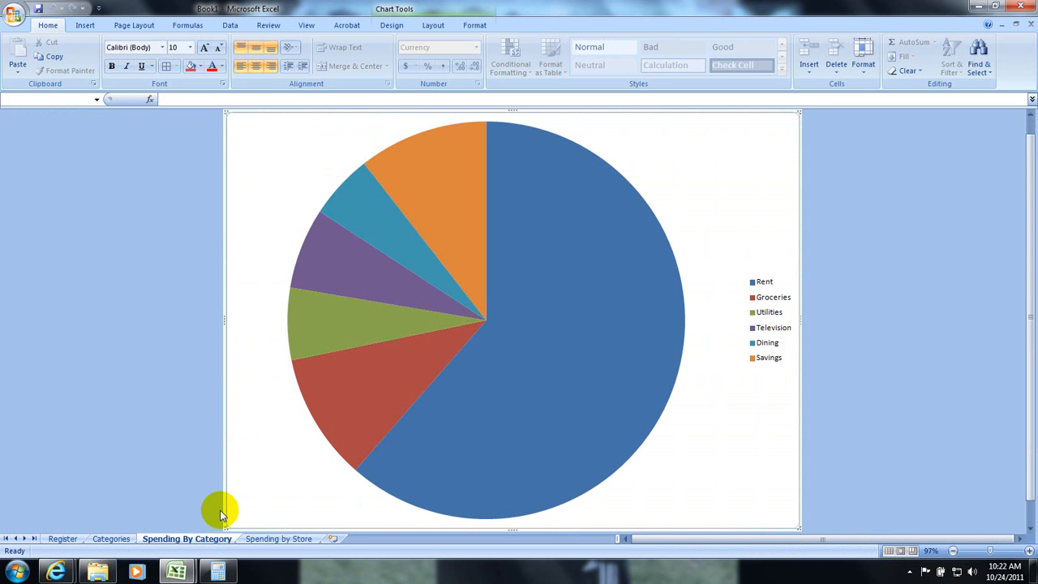
click(279, 538)
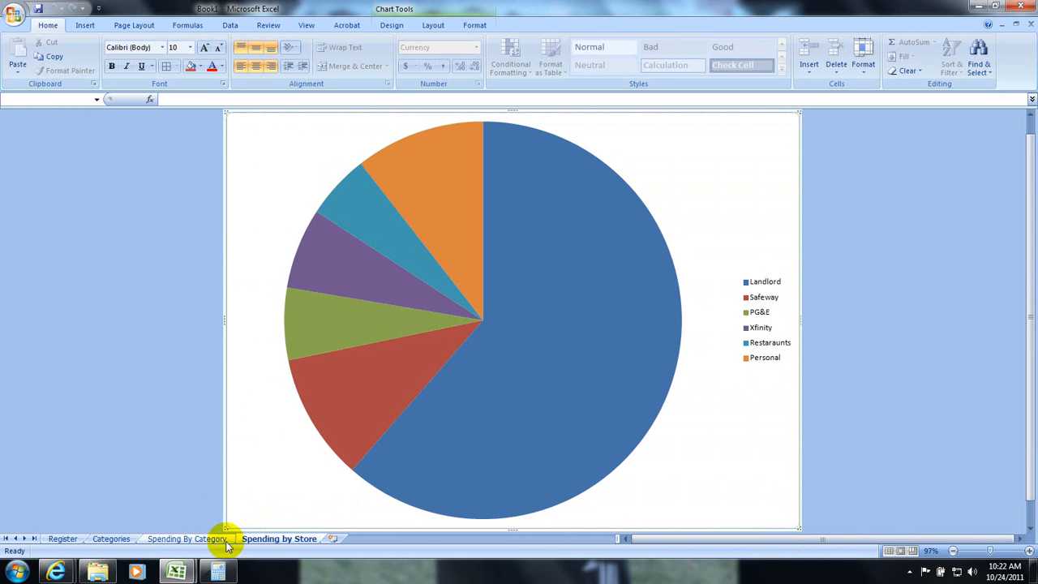
click(187, 538)
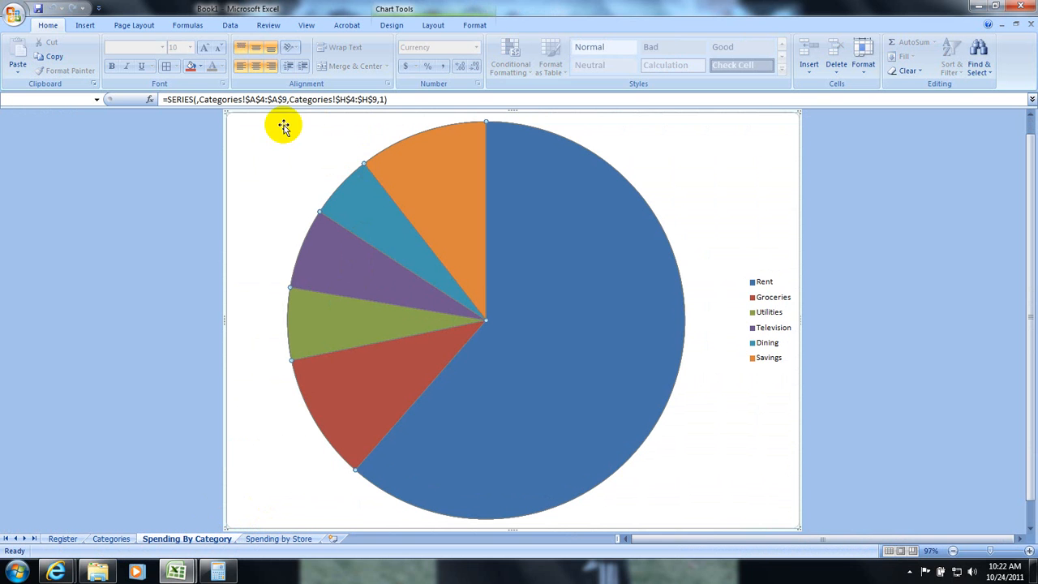
Step: Add dollar-amount data labels to every slice of the category pie
right_click(373, 162)
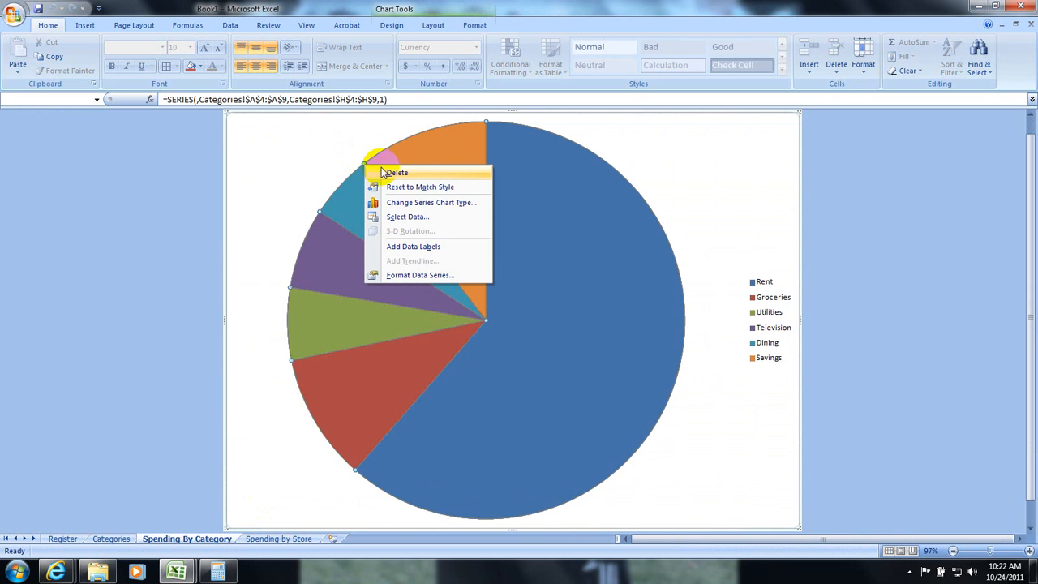
mouse_move(412, 247)
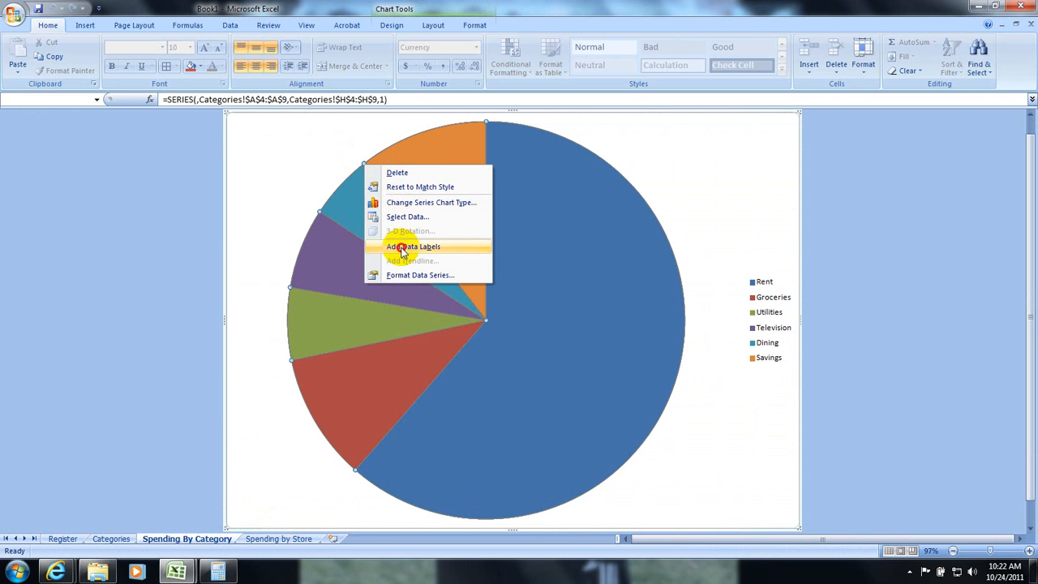
click(412, 247)
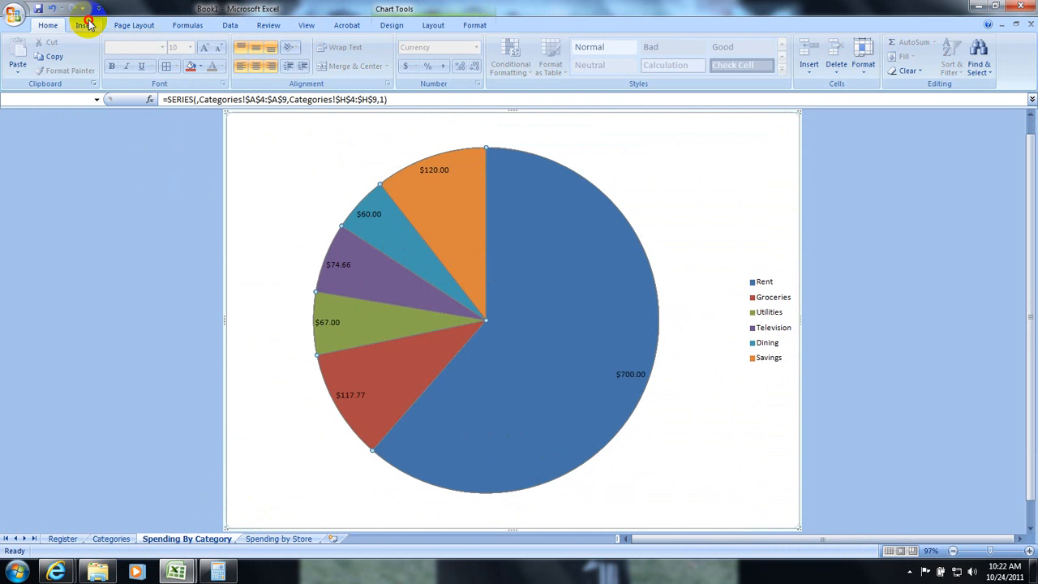
click(515, 55)
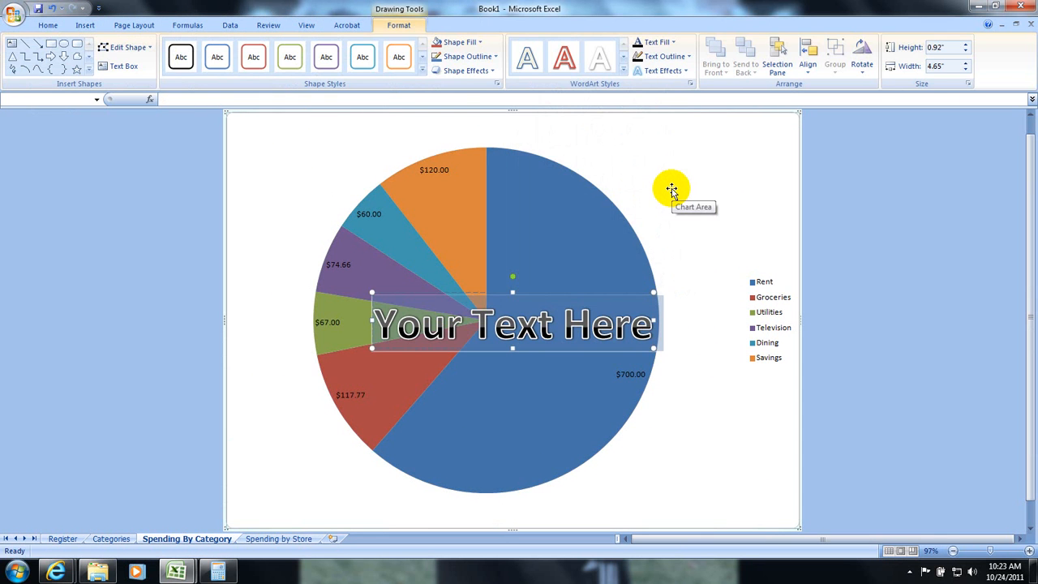
Step: Title the chart 'By Category' in WordArt and switch back to the Register sheet
text(By Category)
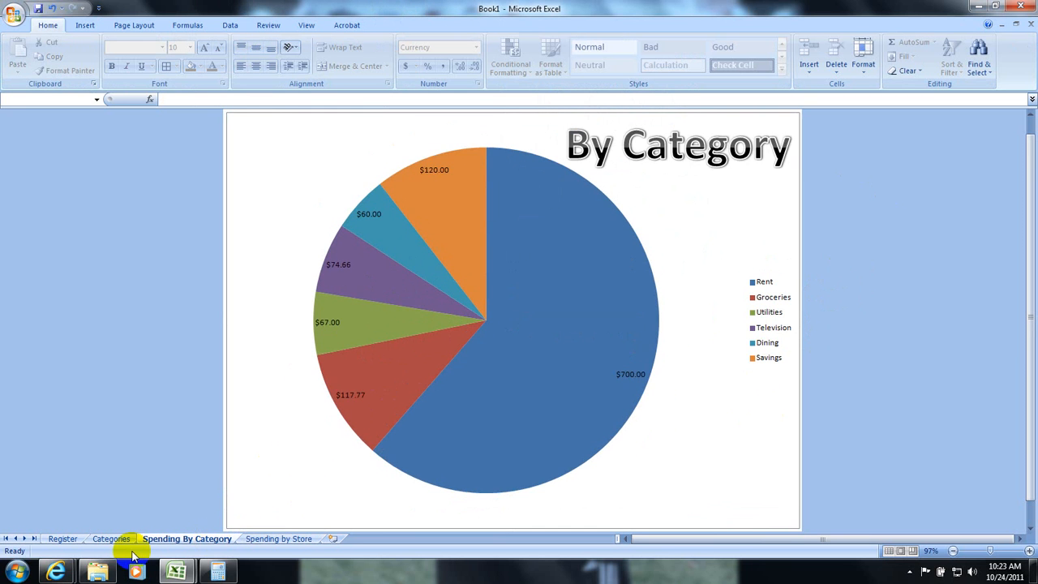
click(61, 538)
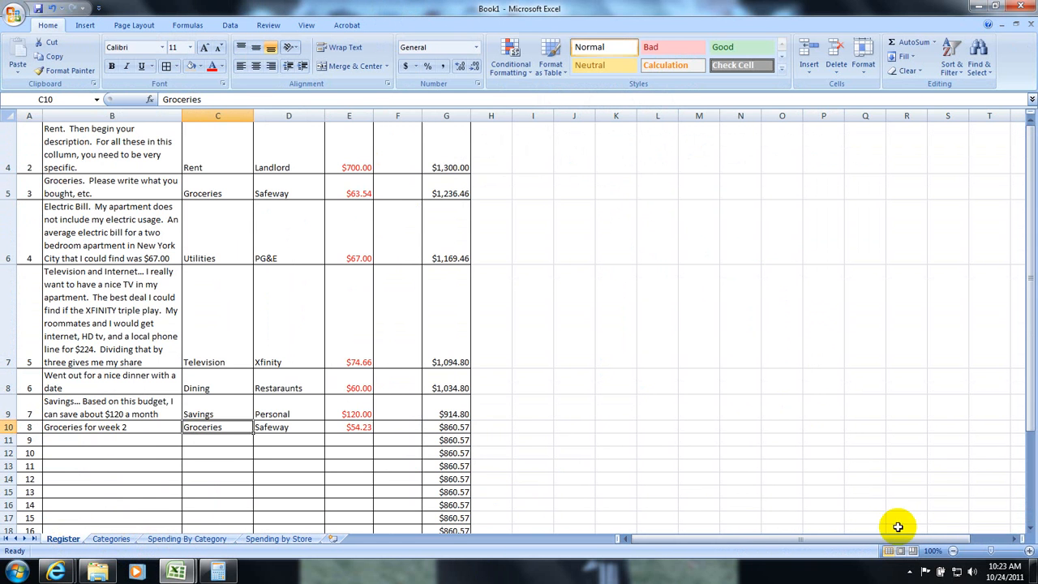
click(910, 571)
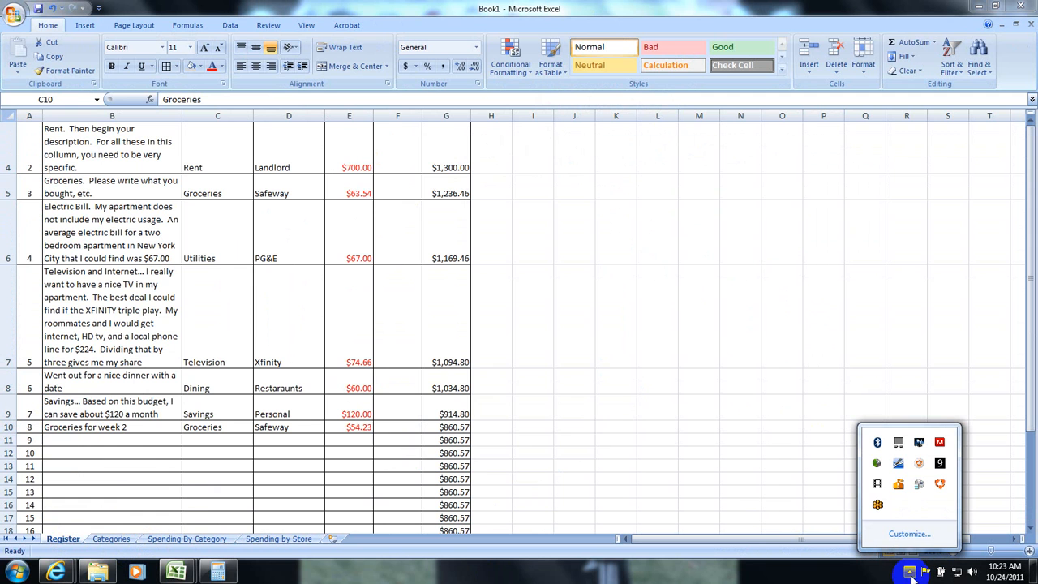